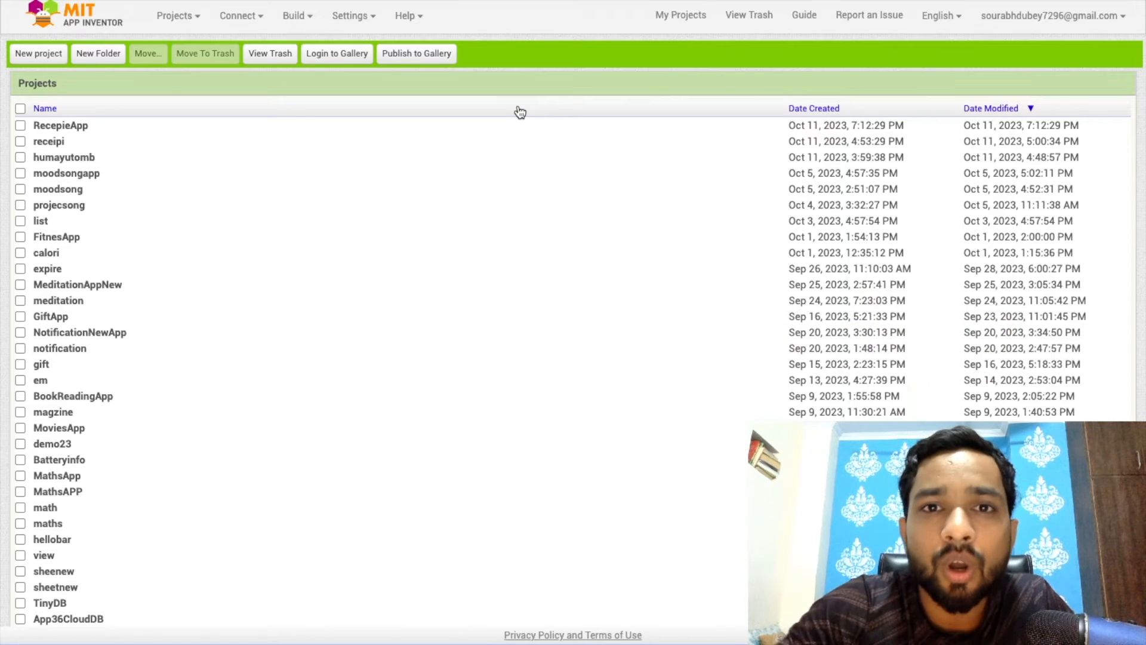
pyautogui.moveTo(450, 356)
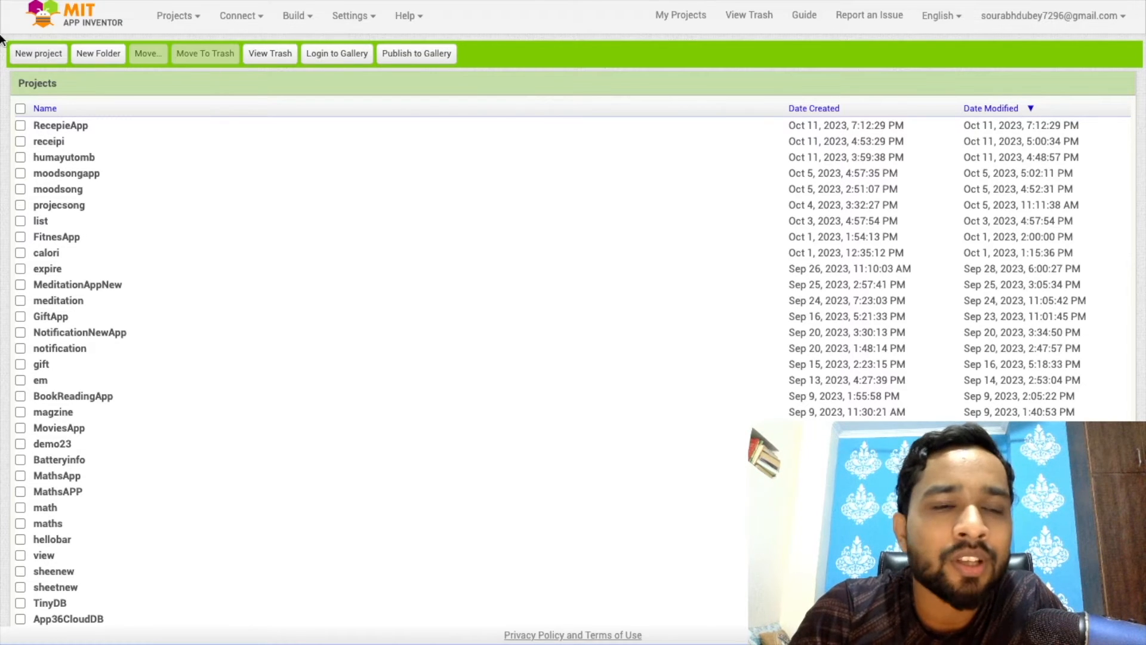
# Create a new project named RecipeAppNew and open its empty Screen1.
pyautogui.click(38, 54)
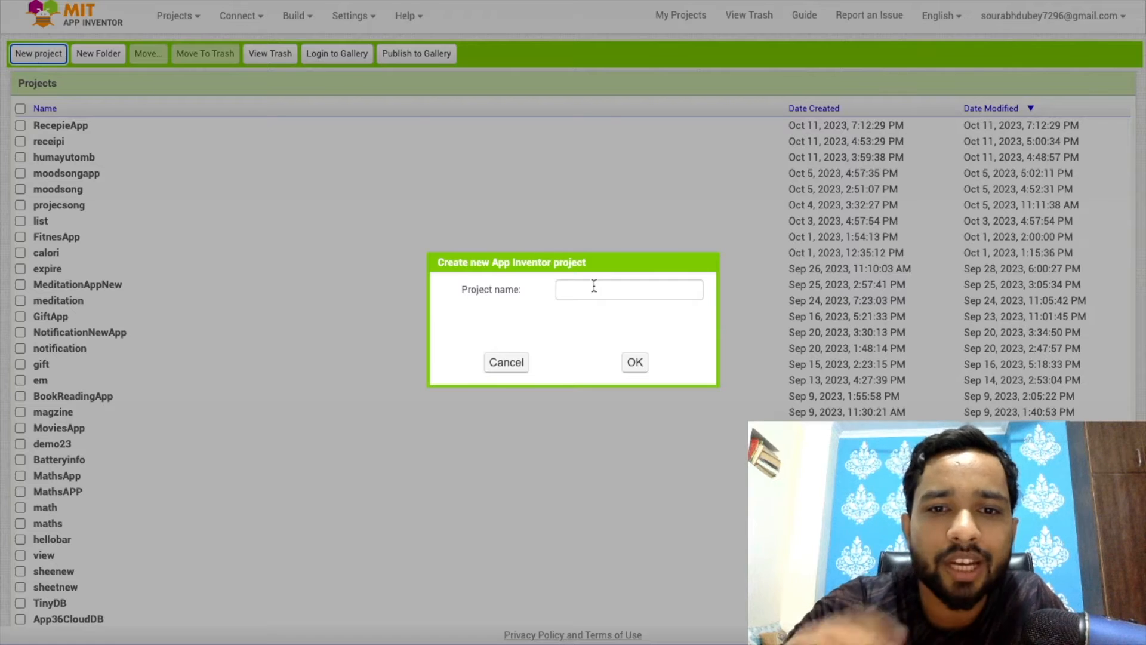
pyautogui.click(629, 289)
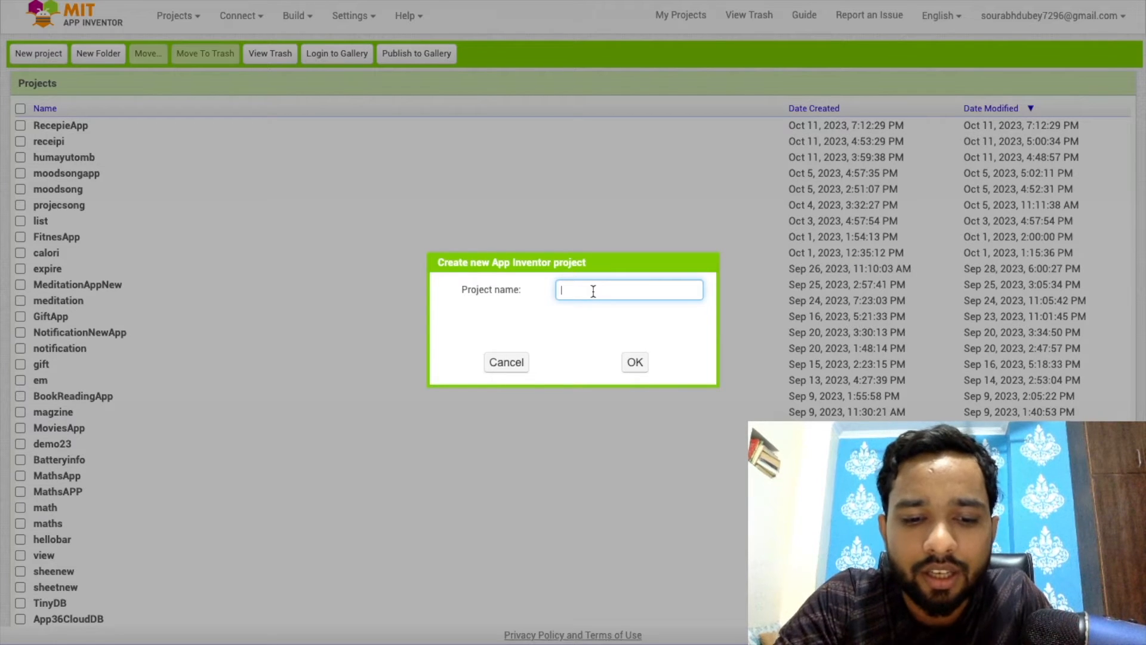
pyautogui.click(634, 362)
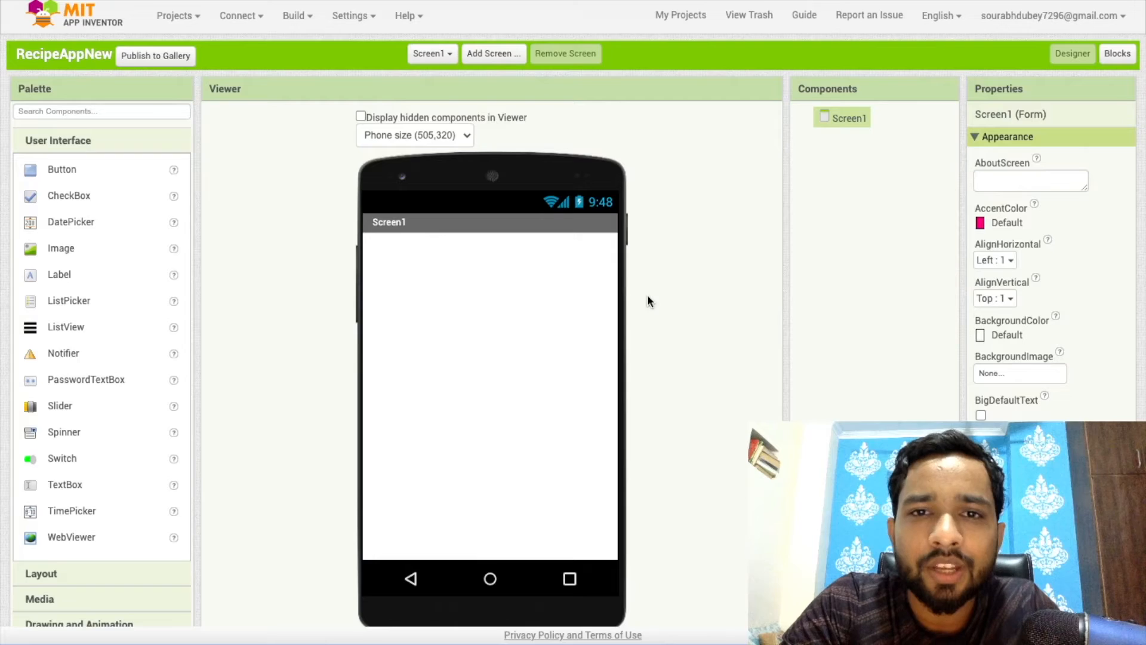
# Scroll the User Interface palette to reach the ListPicker and Label components.
pyautogui.scroll(-3)
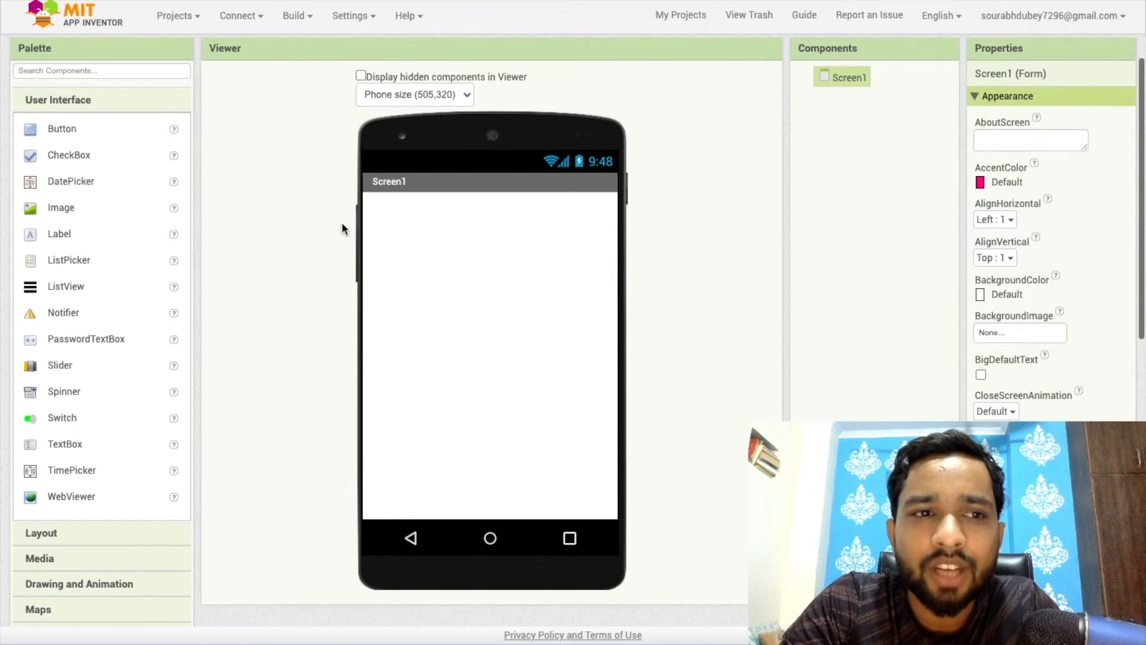
pyautogui.moveTo(38, 290)
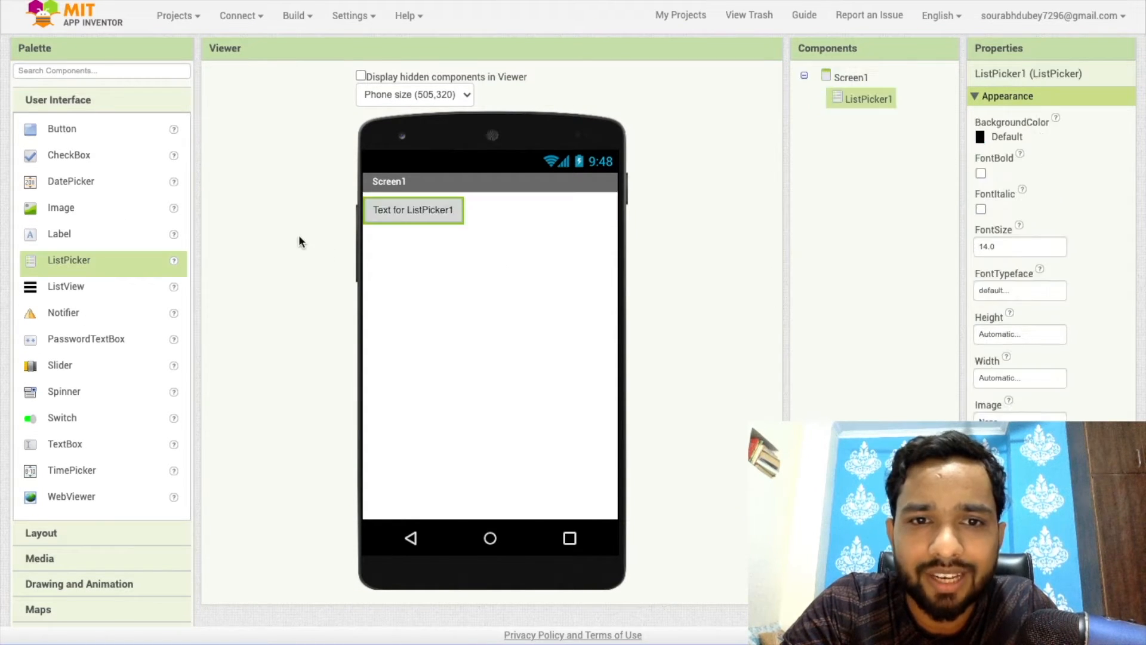
pyautogui.moveTo(58, 234)
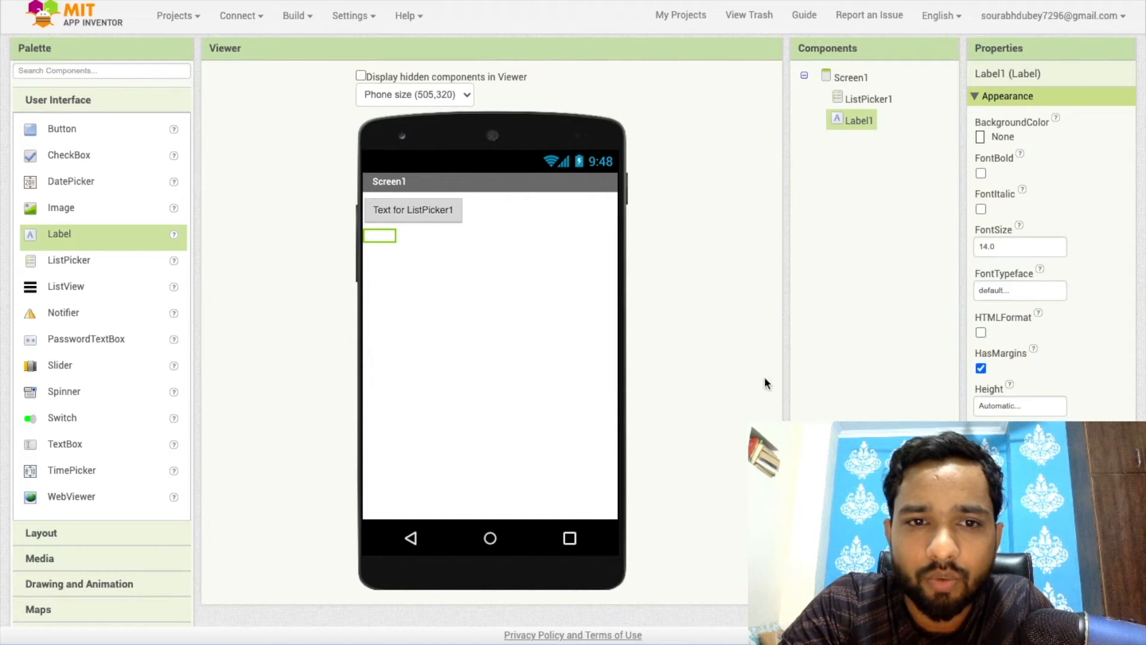
# Set Screen1's background to Black and ListPicker1's text to 'Select the Time for Recipe'.
pyautogui.click(851, 77)
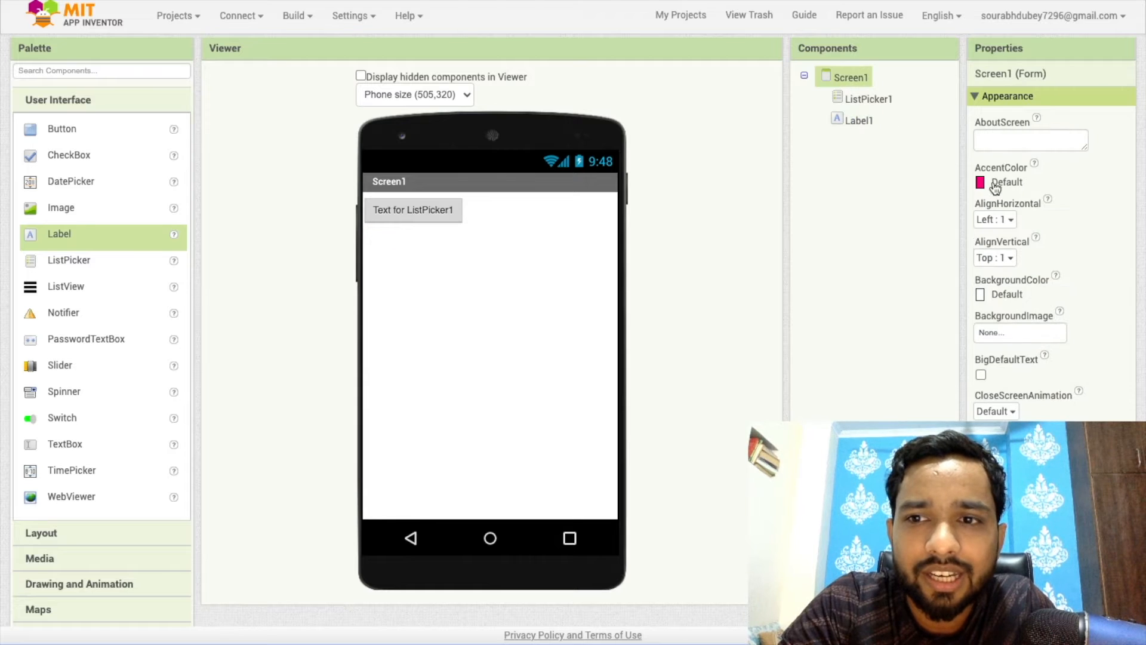
pyautogui.click(1002, 294)
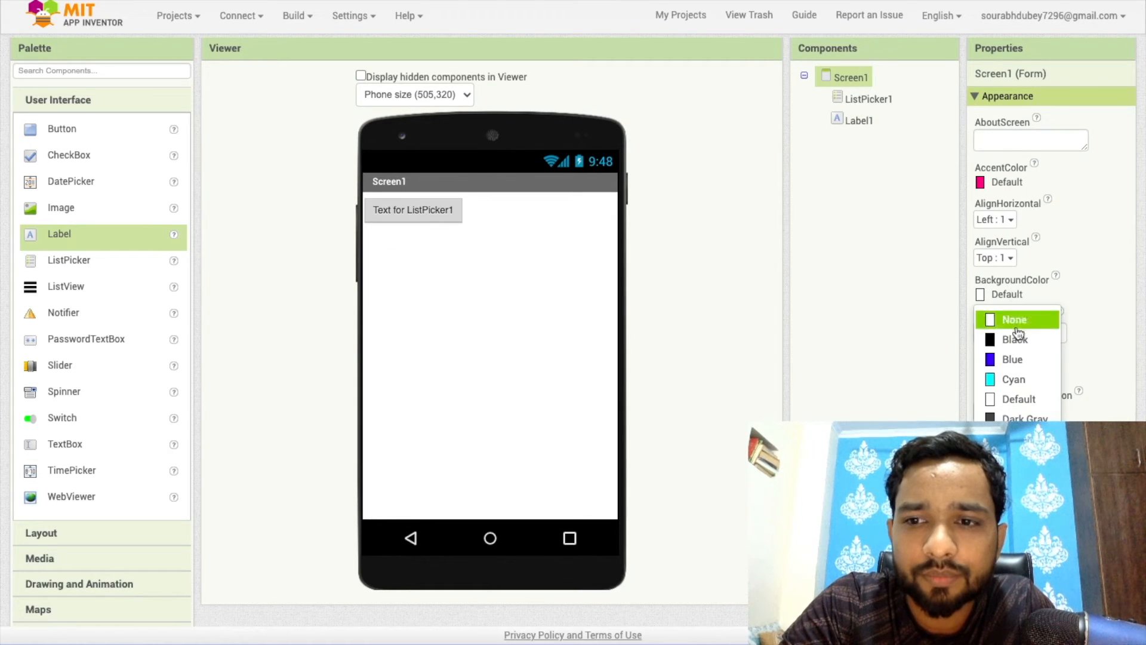
pyautogui.click(868, 99)
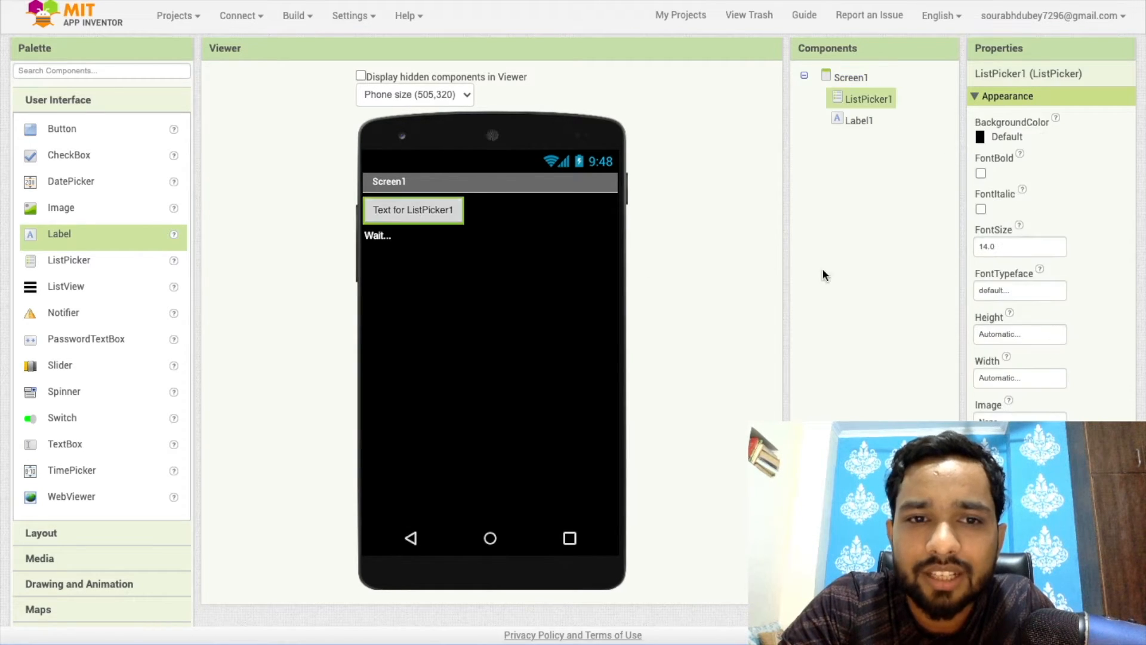
pyautogui.scroll(-3)
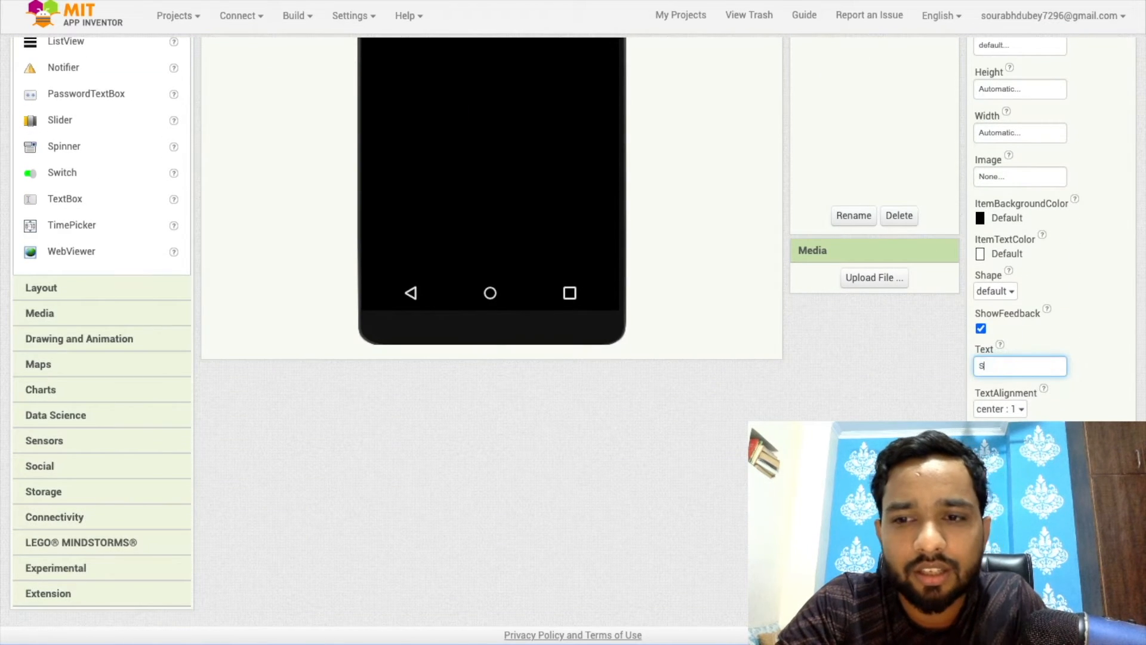
pyautogui.write('Select the Time for Re')
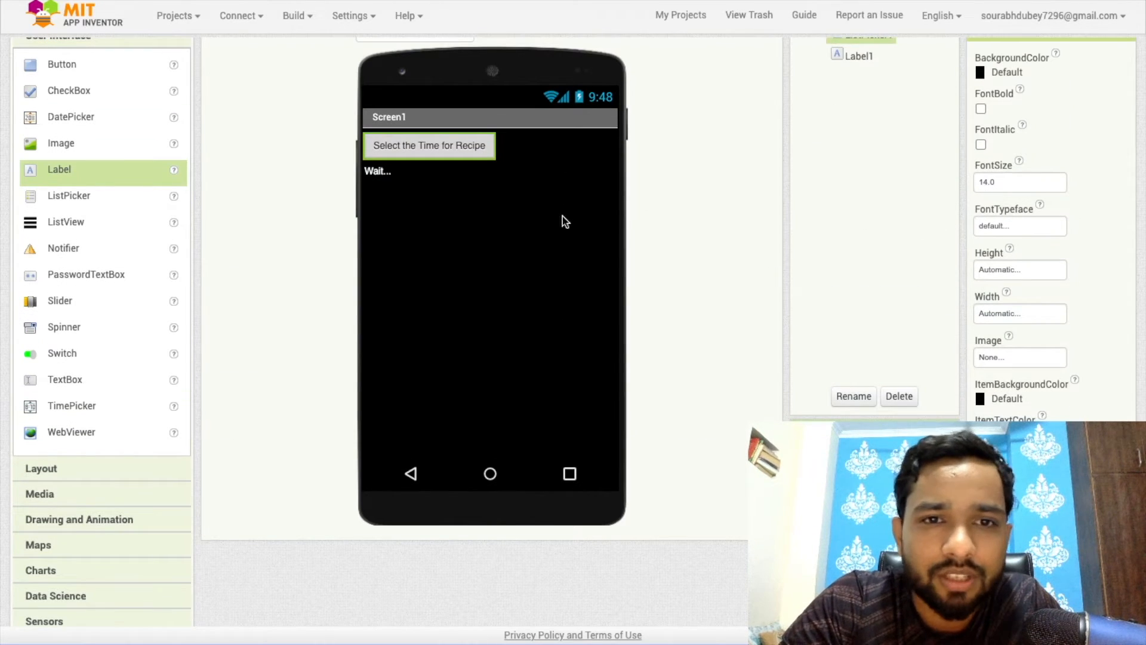
# Give ListPicker1 an Orange background with bold, size 16 text.
pyautogui.click(1016, 72)
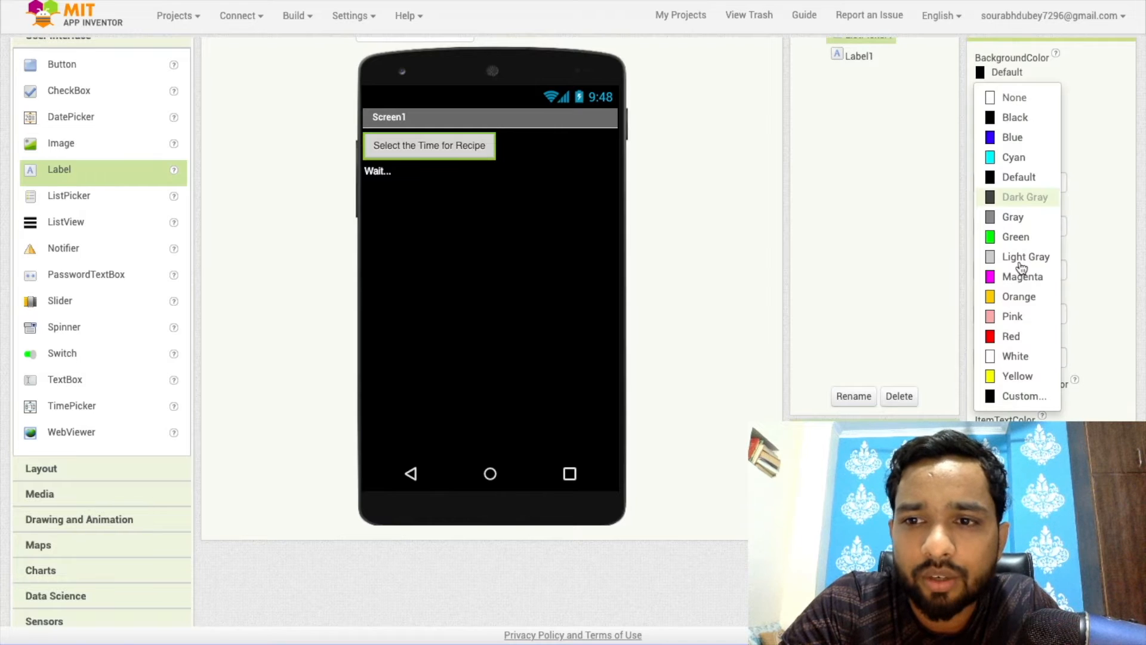
pyautogui.click(1019, 296)
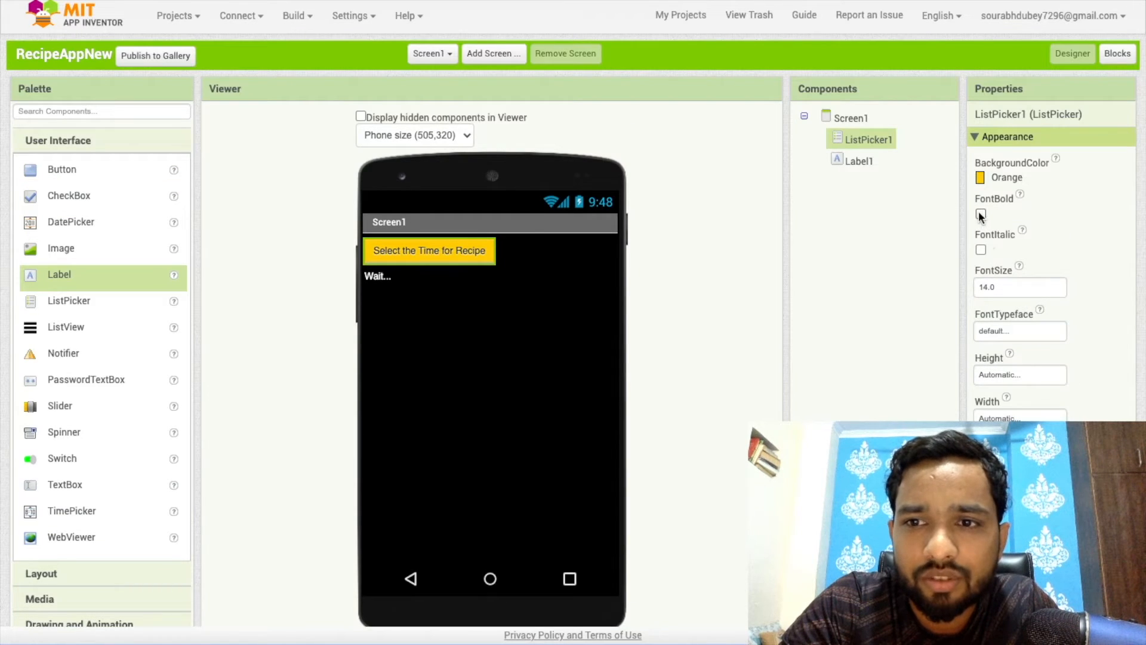
pyautogui.click(981, 214)
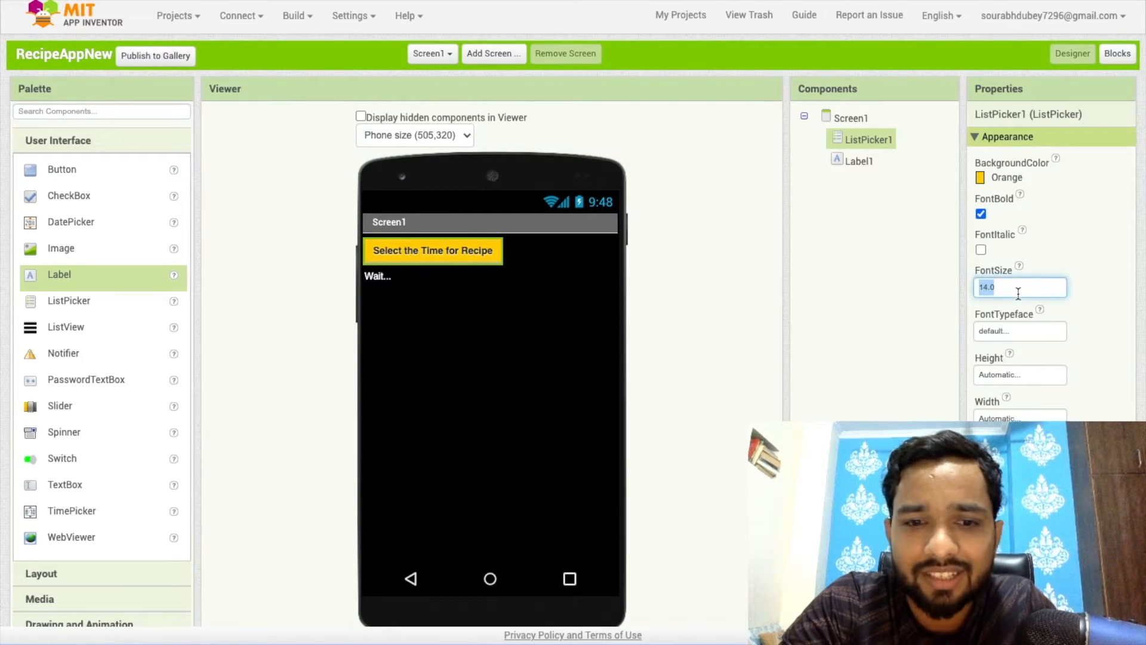
pyautogui.write('16')
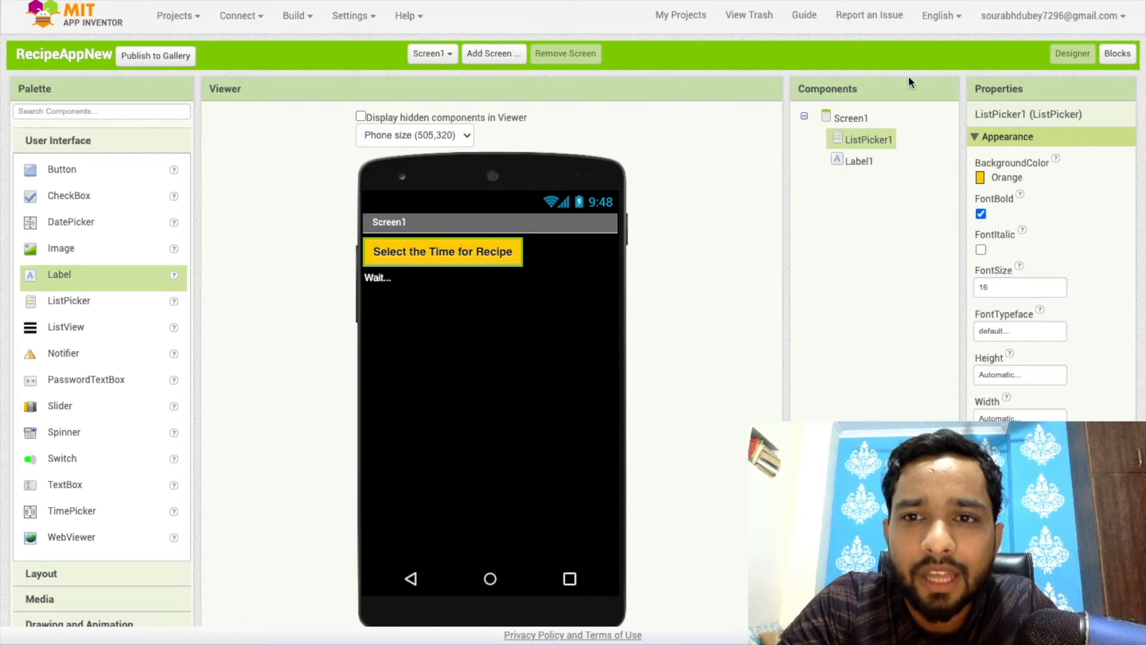
pyautogui.click(850, 118)
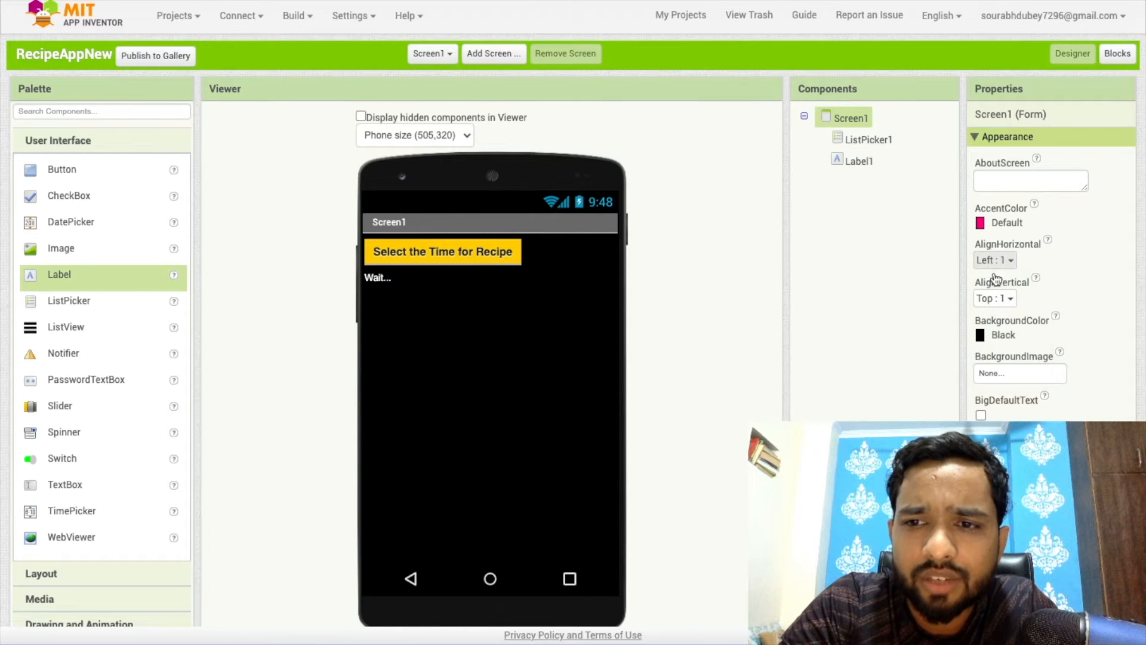
pyautogui.moveTo(995, 265)
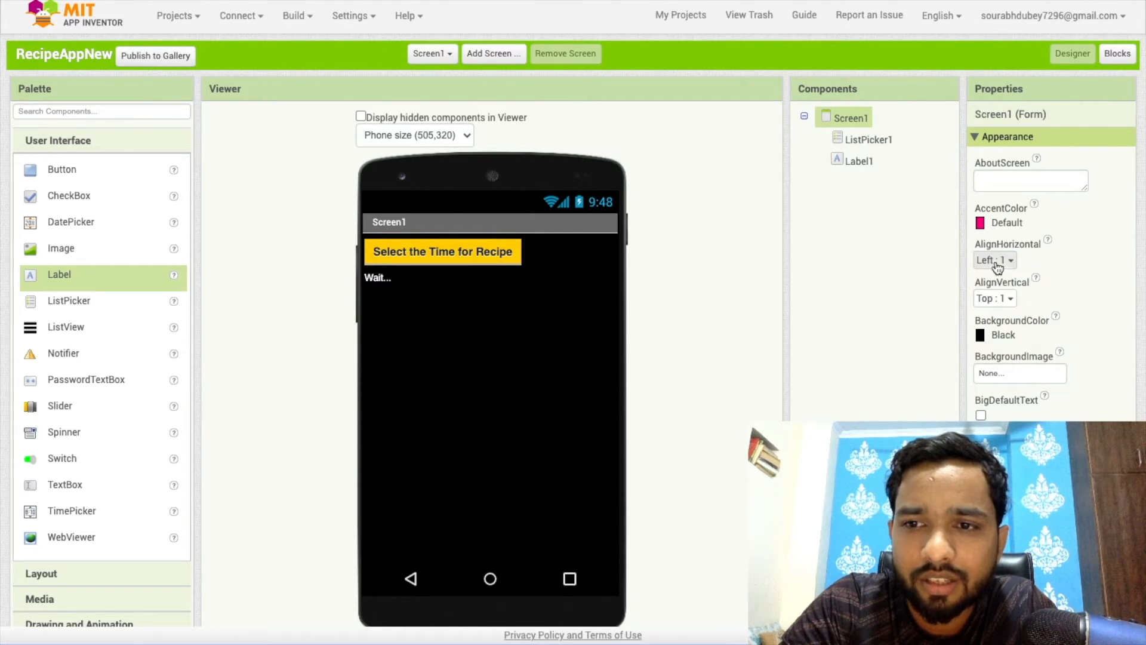
# Set Screen1's AlignHorizontal to Center and place a second label above ListPicker1.
pyautogui.click(994, 259)
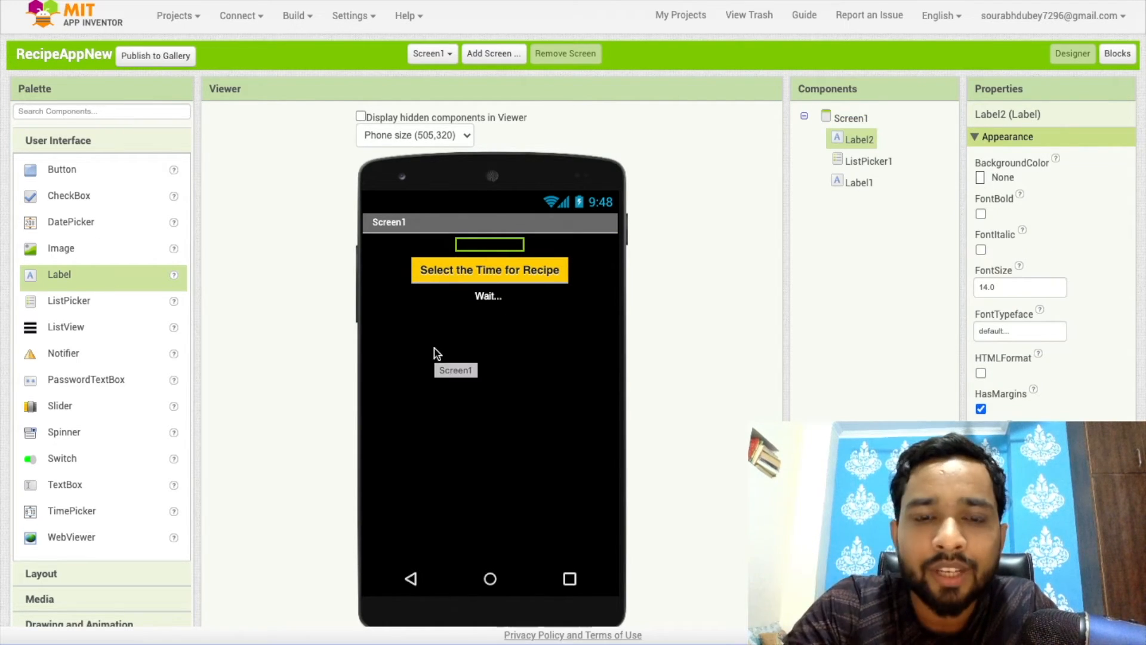
pyautogui.click(858, 181)
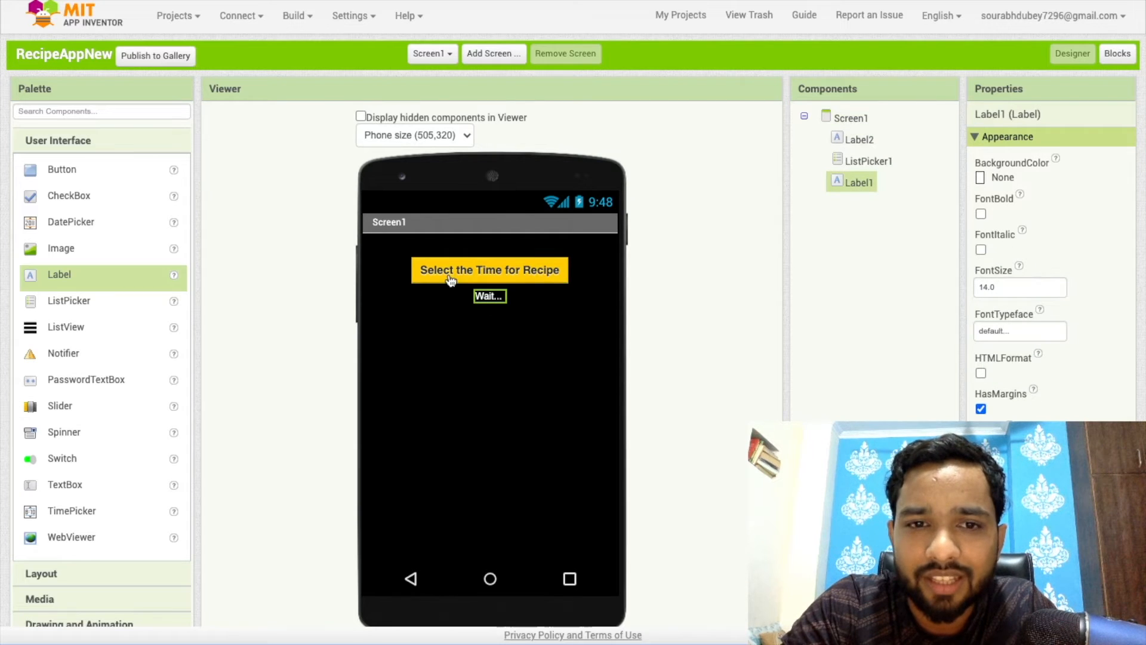
pyautogui.click(869, 161)
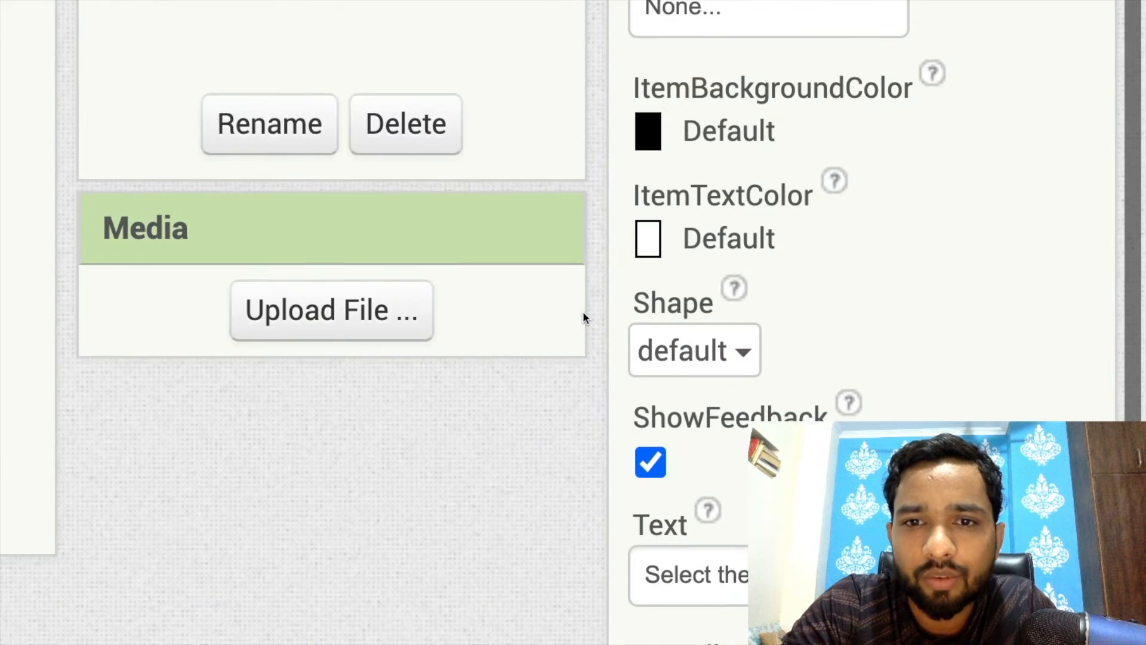
# Set ListPicker1's ElementsFromString to 'Breakfast, Lunch, Dinner'.
pyautogui.scroll(-3)
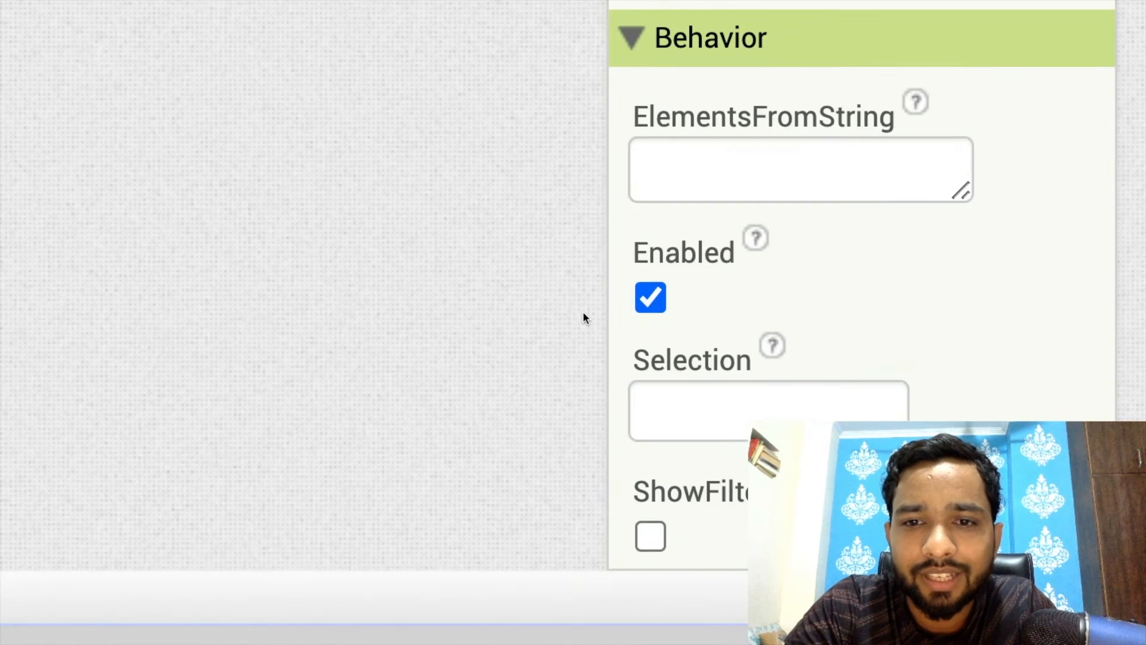
pyautogui.click(800, 168)
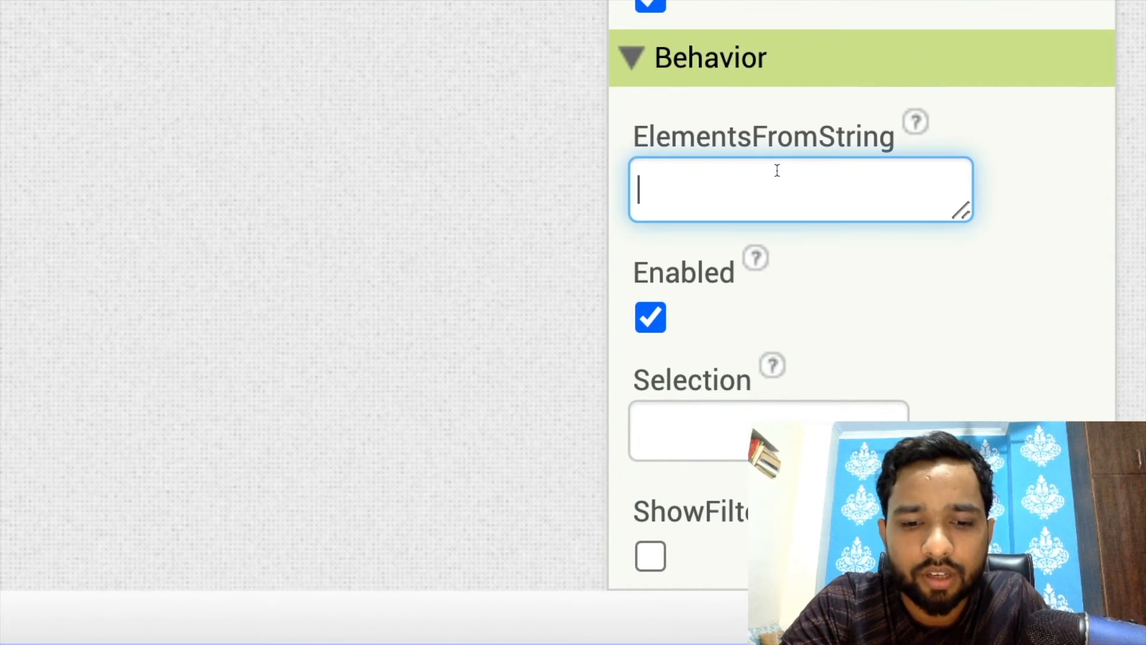
pyautogui.write('Breakfast,')
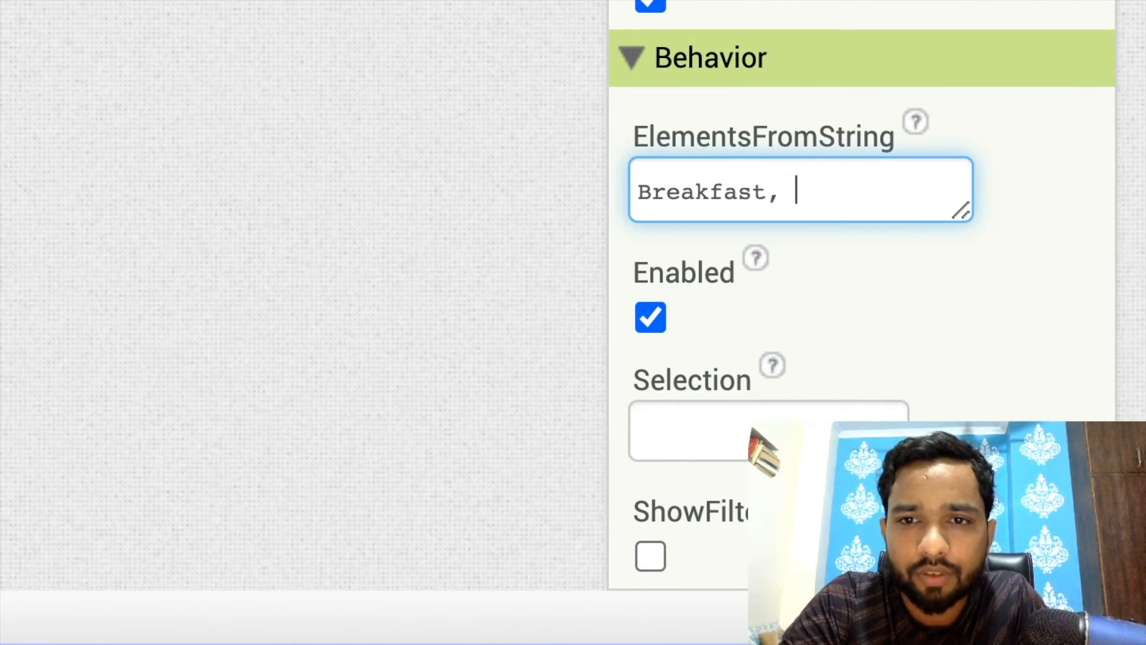
pyautogui.write('Lunch')
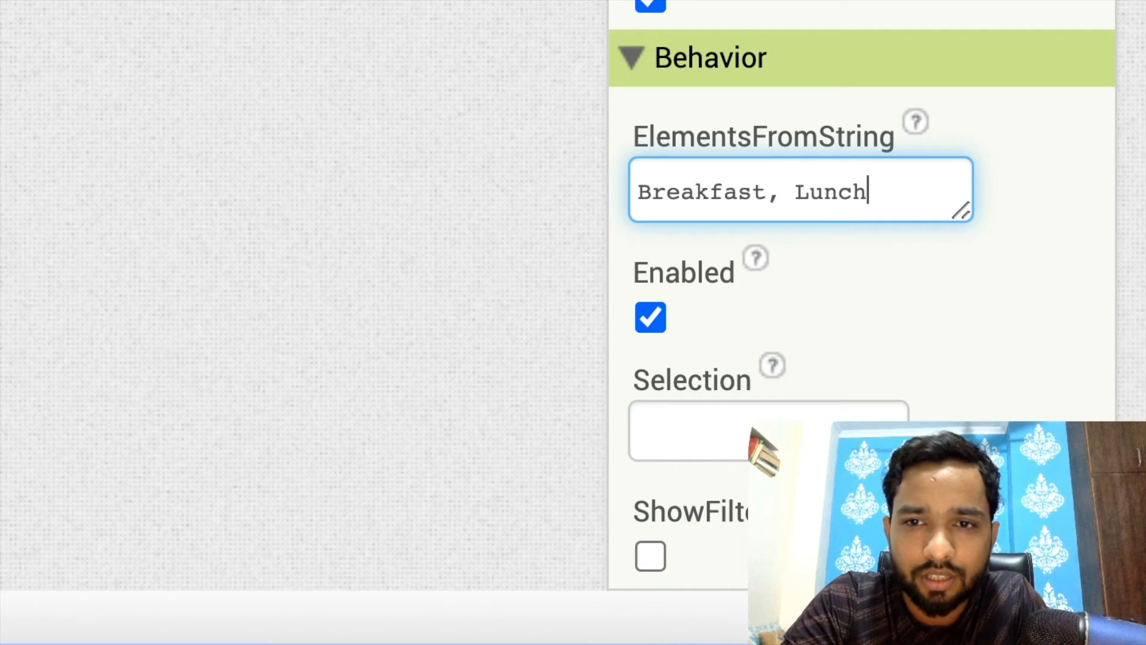
pyautogui.write(', Dinner')
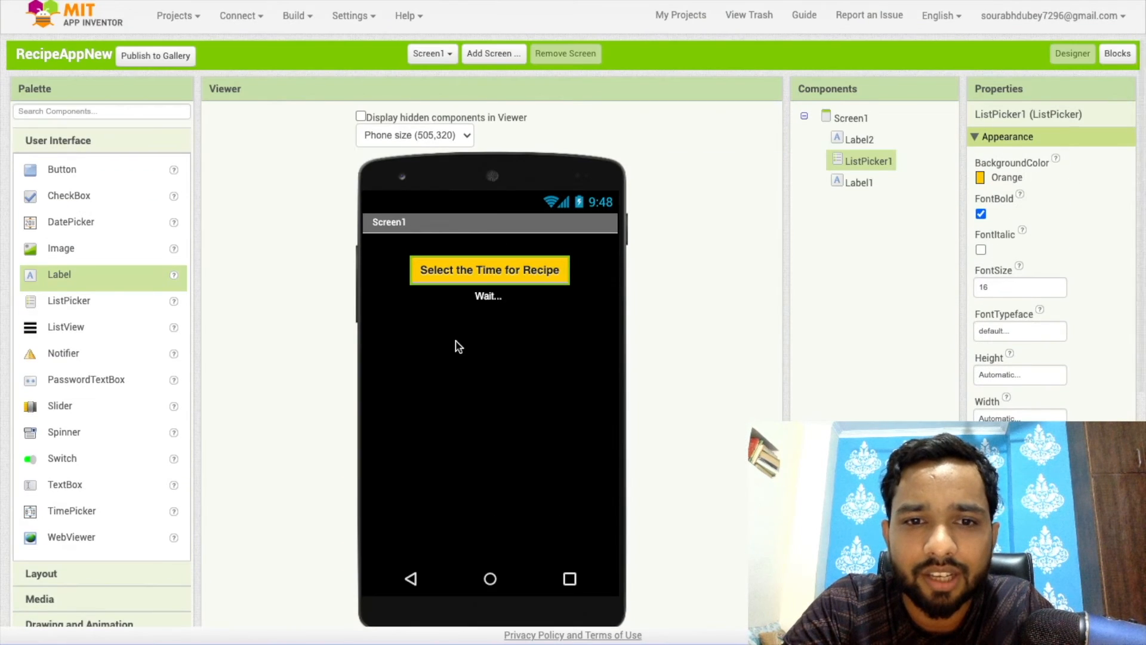
# Add ChatBot1 from the Experimental palette and accept its warning.
pyautogui.click(850, 118)
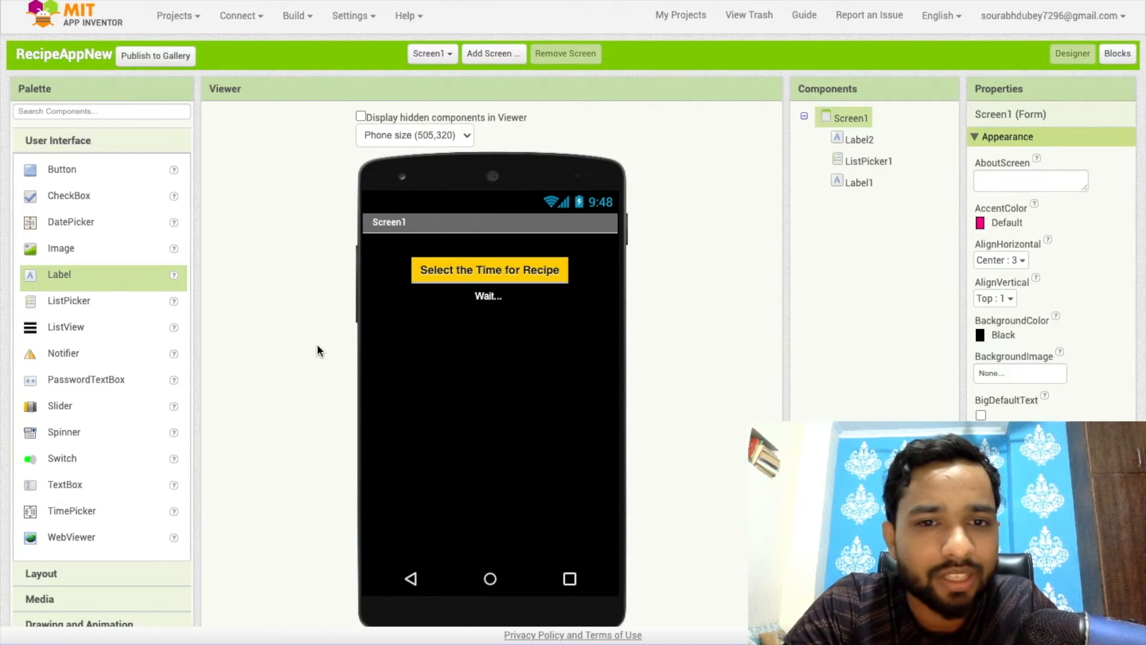
pyautogui.scroll(-3)
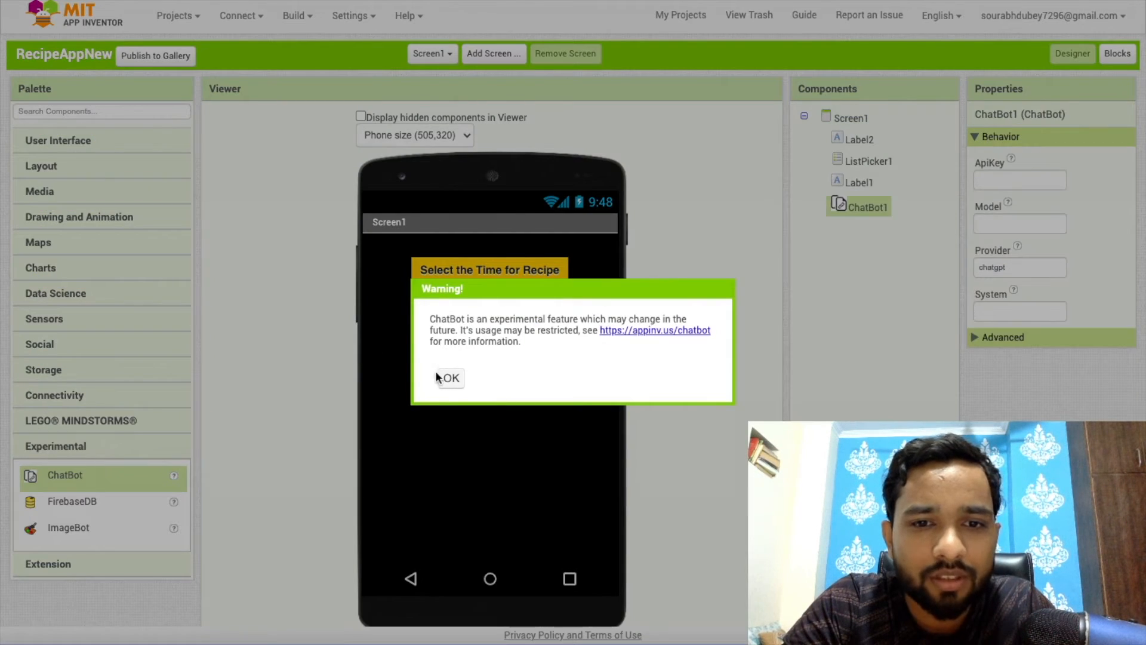
pyautogui.click(449, 378)
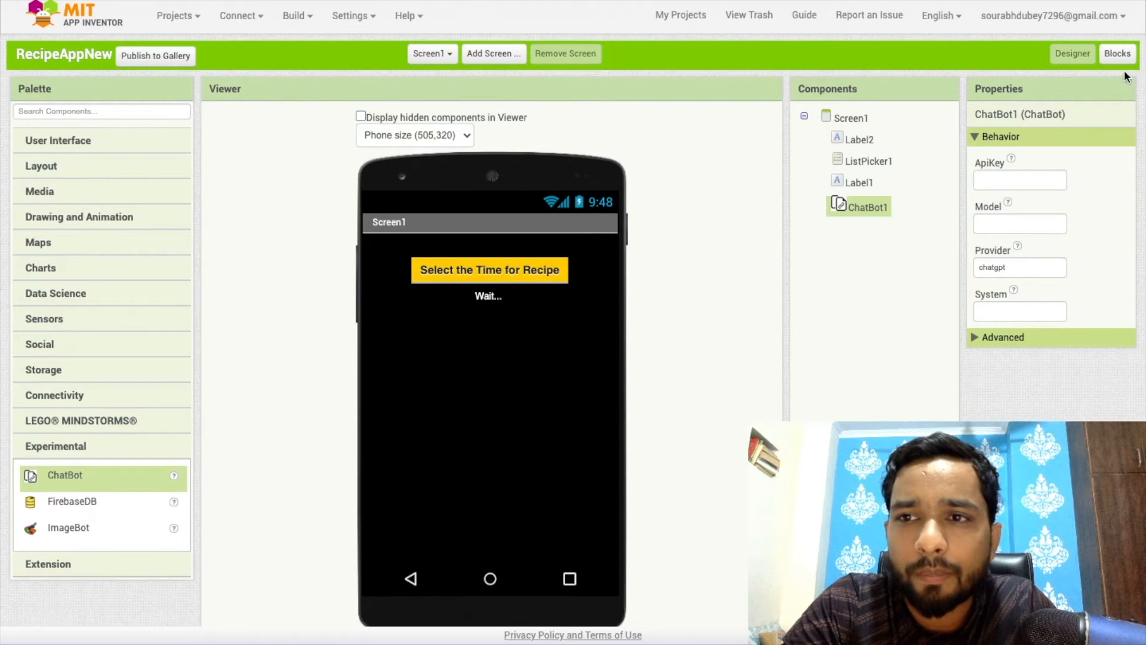
# In Blocks, have ListPicker1.AfterPicking call ChatBot1.Converse with 'please tell me the healthy recipe for'.
pyautogui.click(1117, 54)
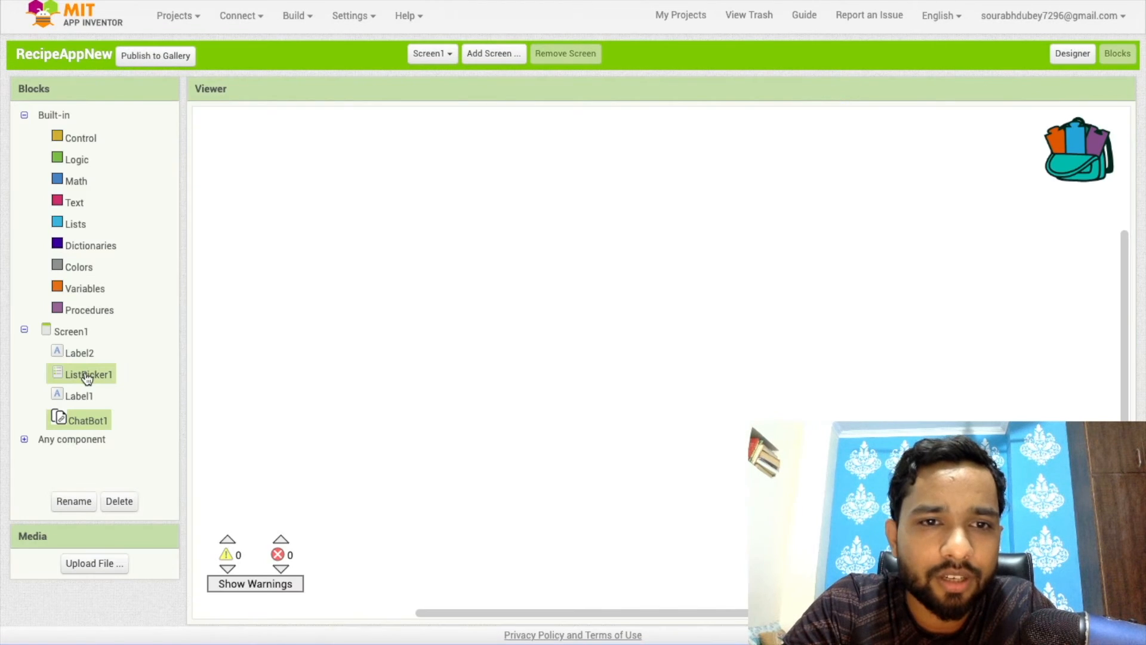
pyautogui.click(89, 374)
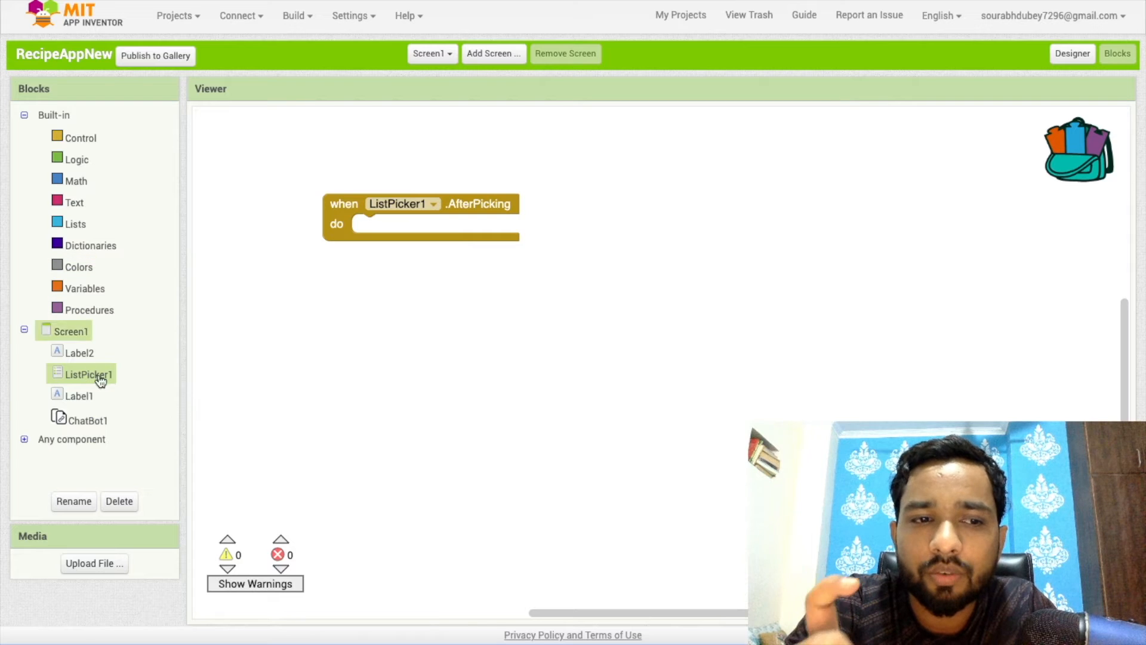
pyautogui.click(87, 419)
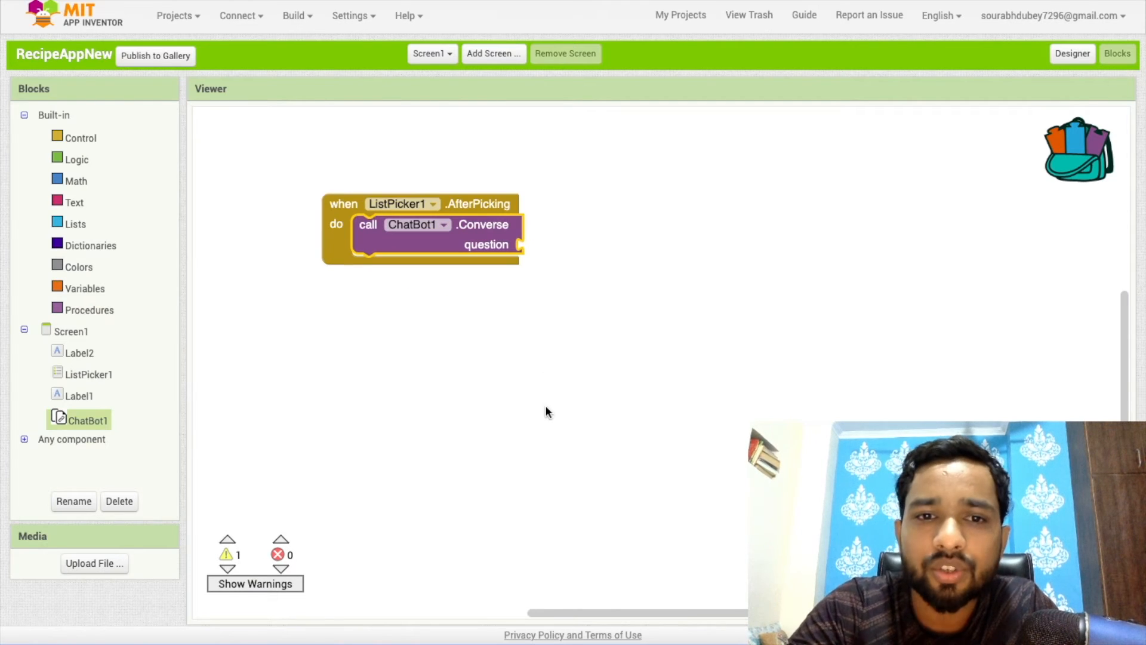
pyautogui.moveTo(76, 201)
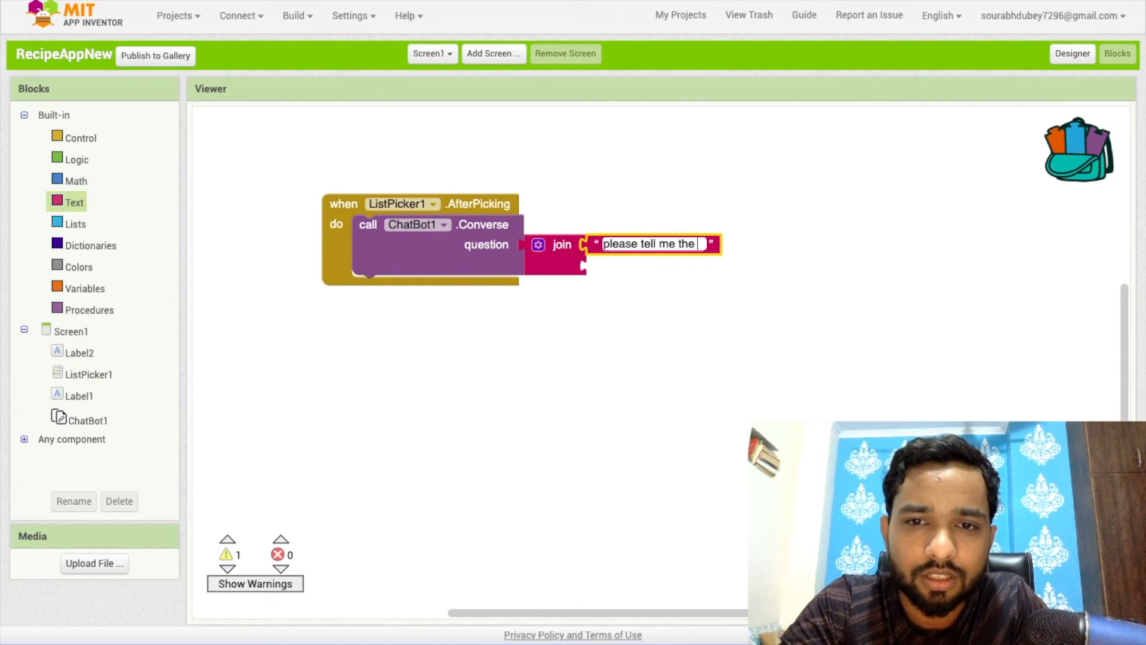
pyautogui.write('healthy recipe for')
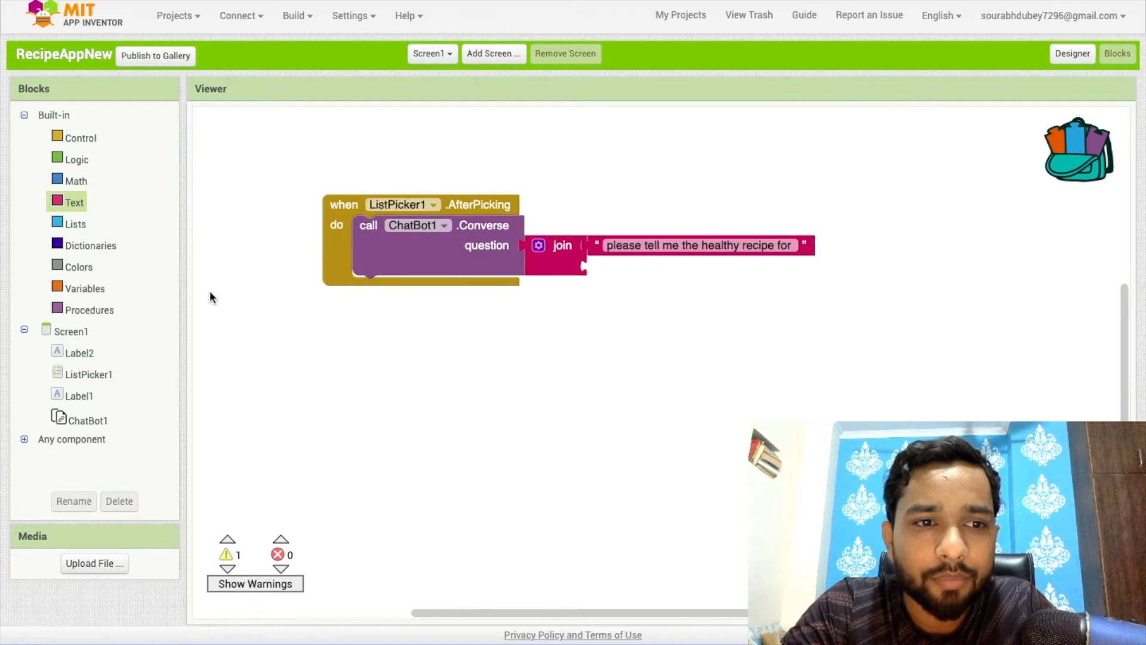
# Join ListPicker1.Selection and 'please describe the recipe' onto the chatbot question.
pyautogui.click(89, 373)
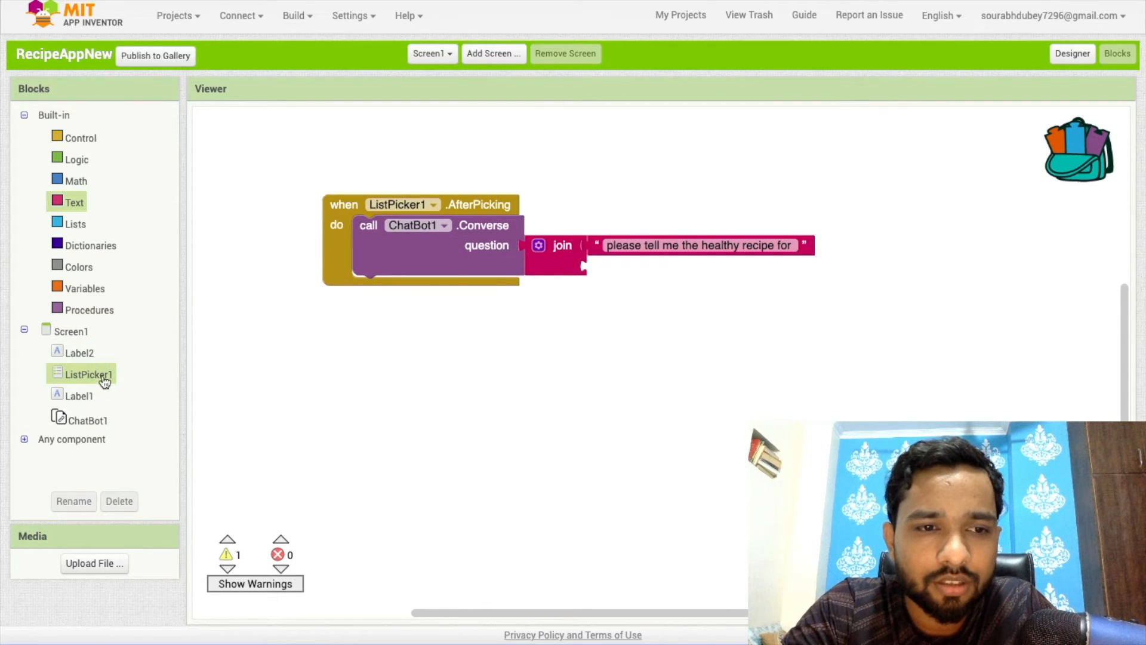
pyautogui.click(88, 373)
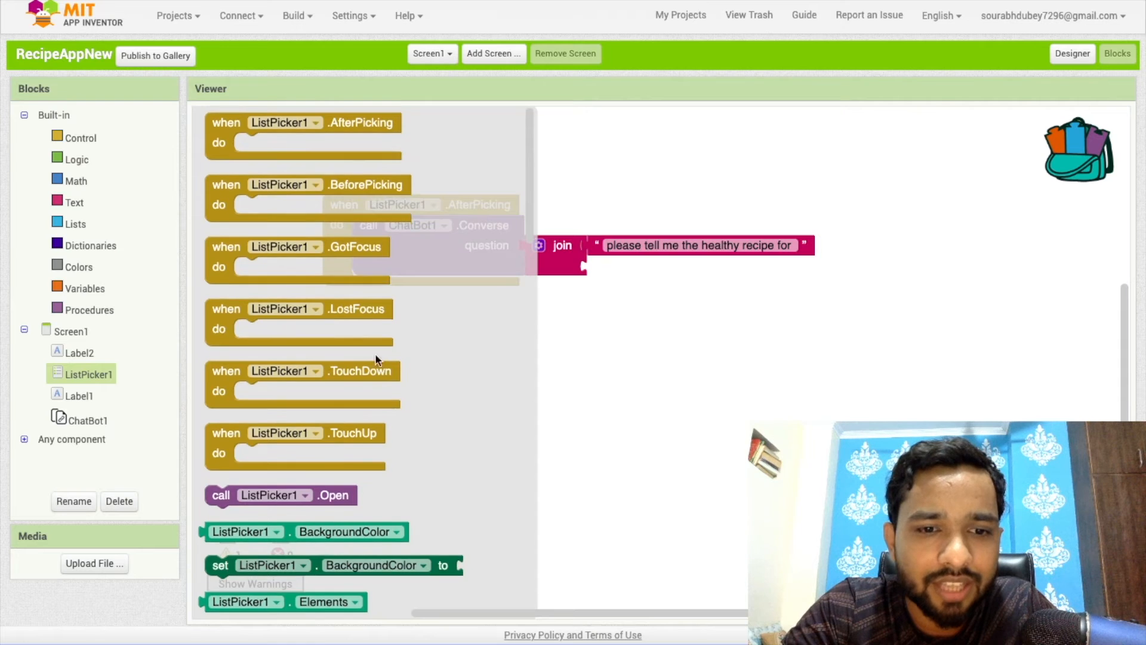
pyautogui.scroll(-3)
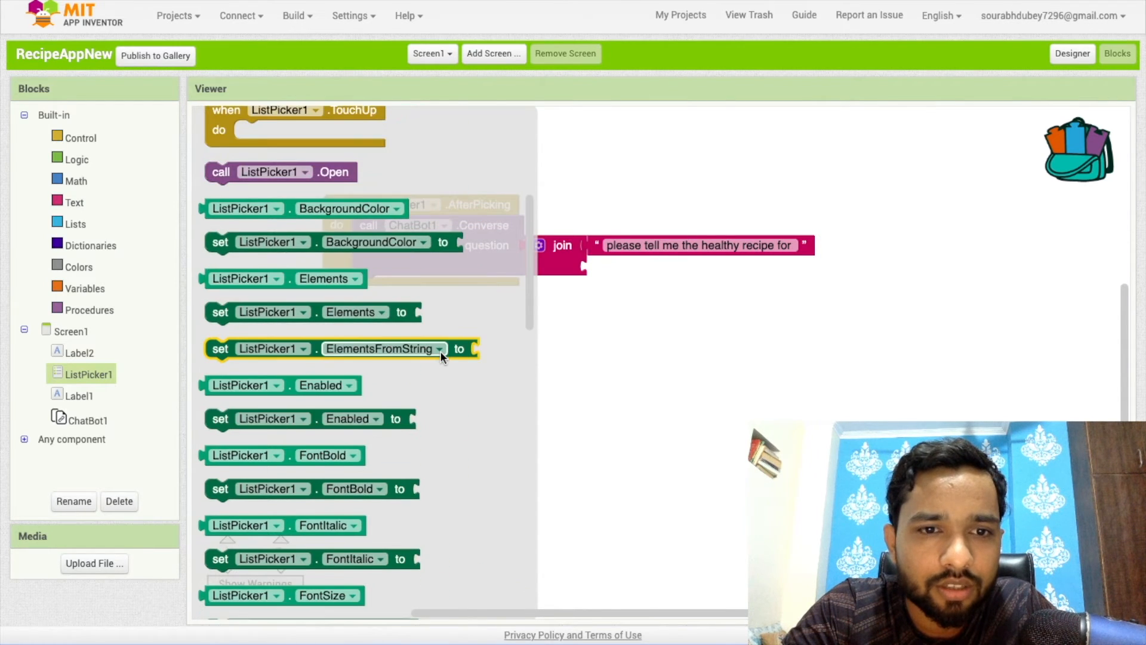
pyautogui.scroll(-3)
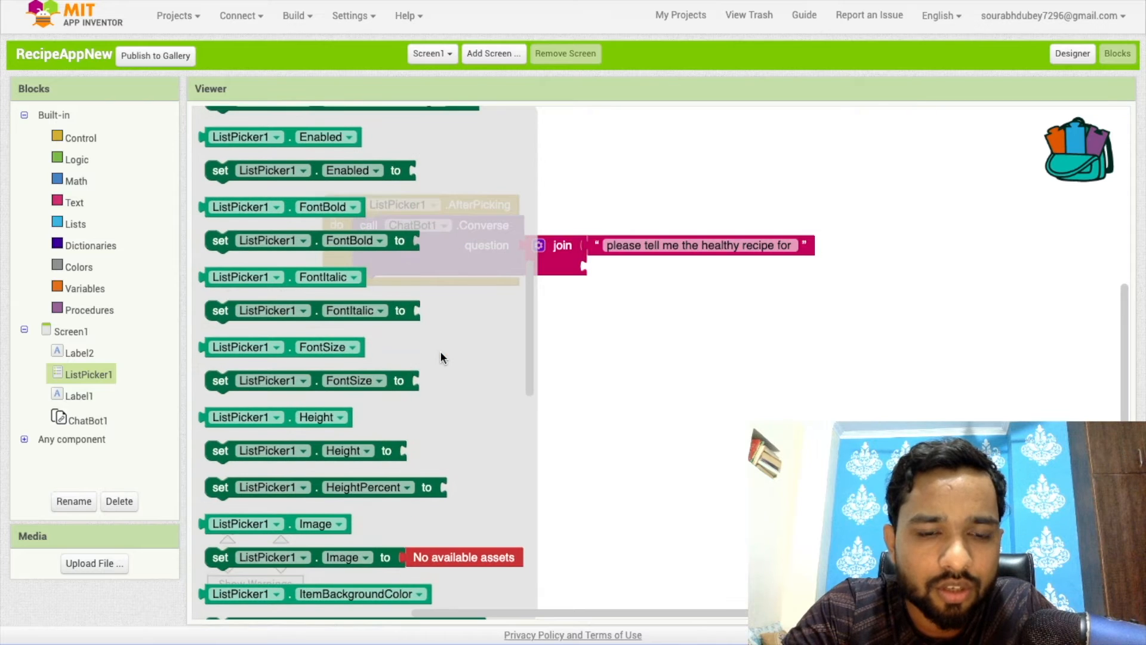
pyautogui.scroll(-3)
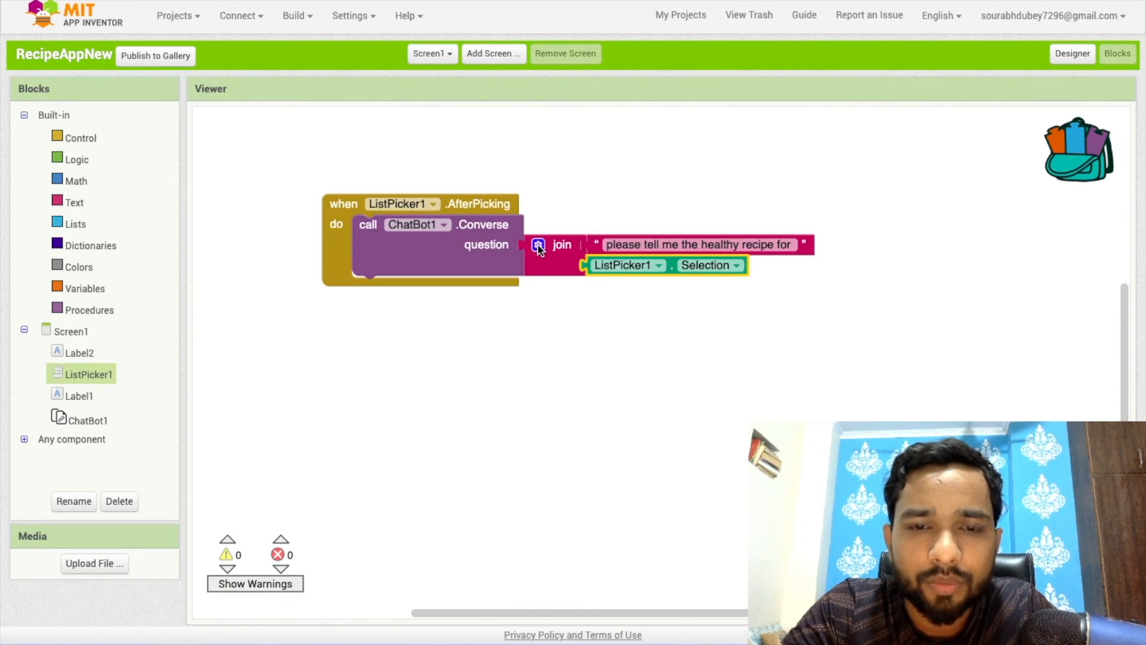
pyautogui.click(538, 245)
pyautogui.write('please describe the')
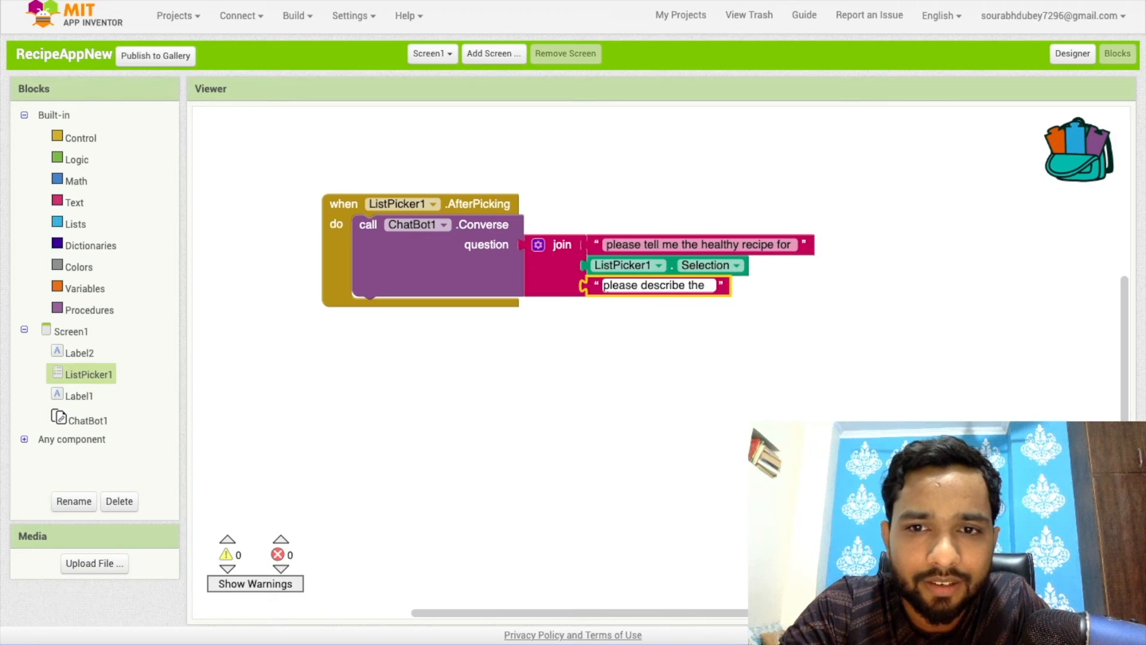
pyautogui.write('recipe')
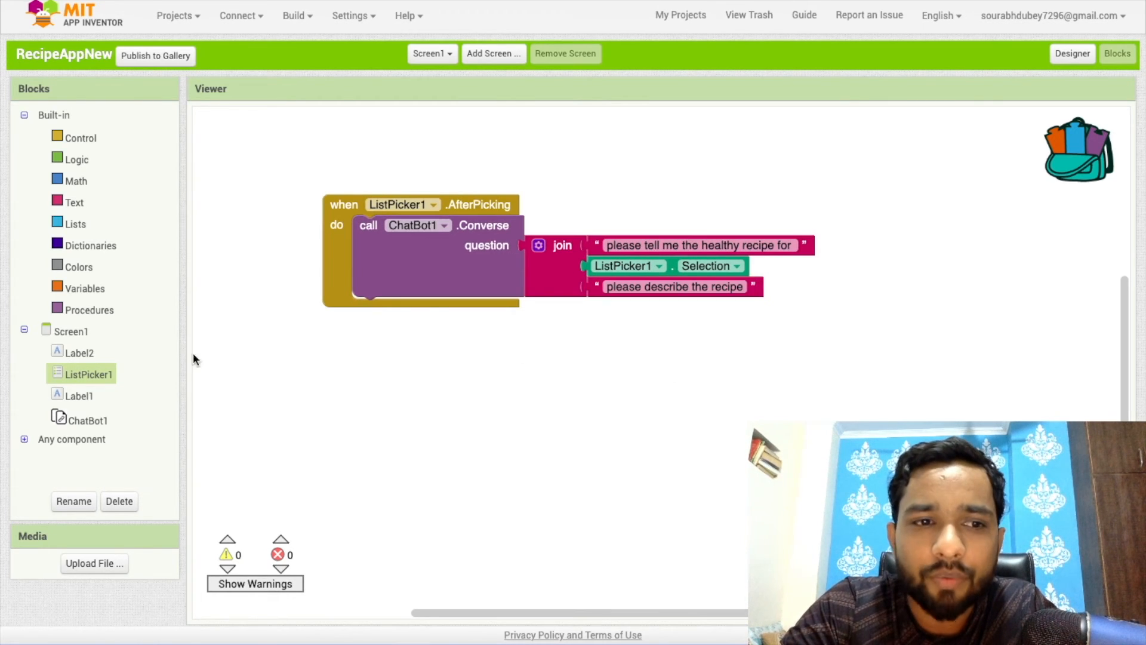
# Show ChatBot1's responseText in Label1 and set Label1 to 'wait...' after picking.
pyautogui.click(86, 419)
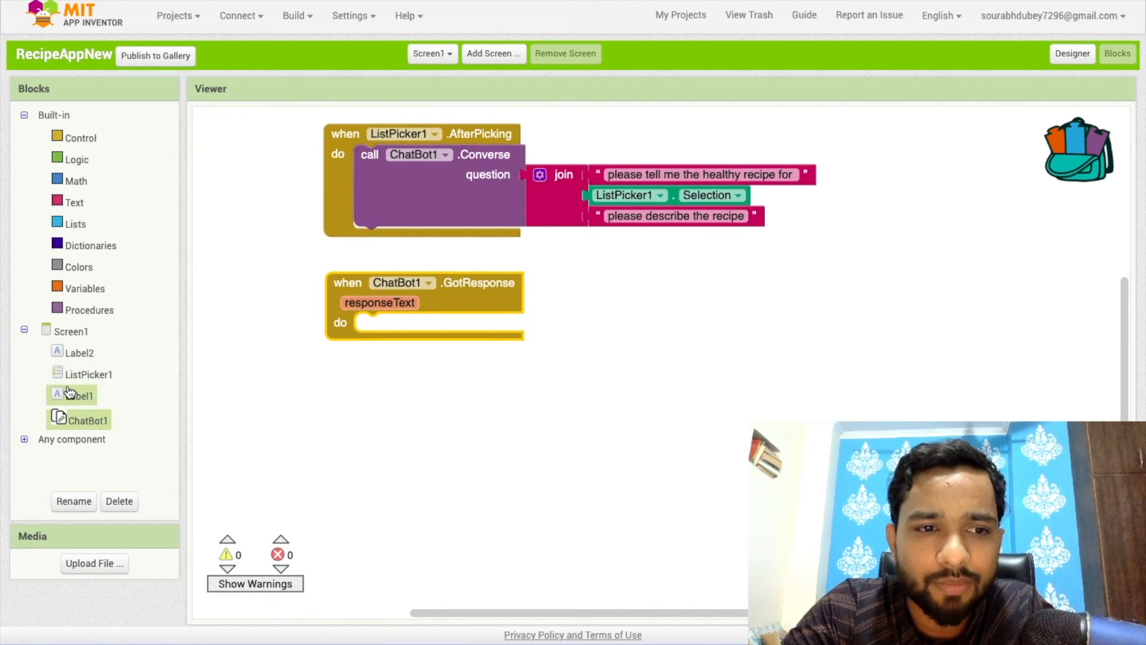
pyautogui.click(80, 395)
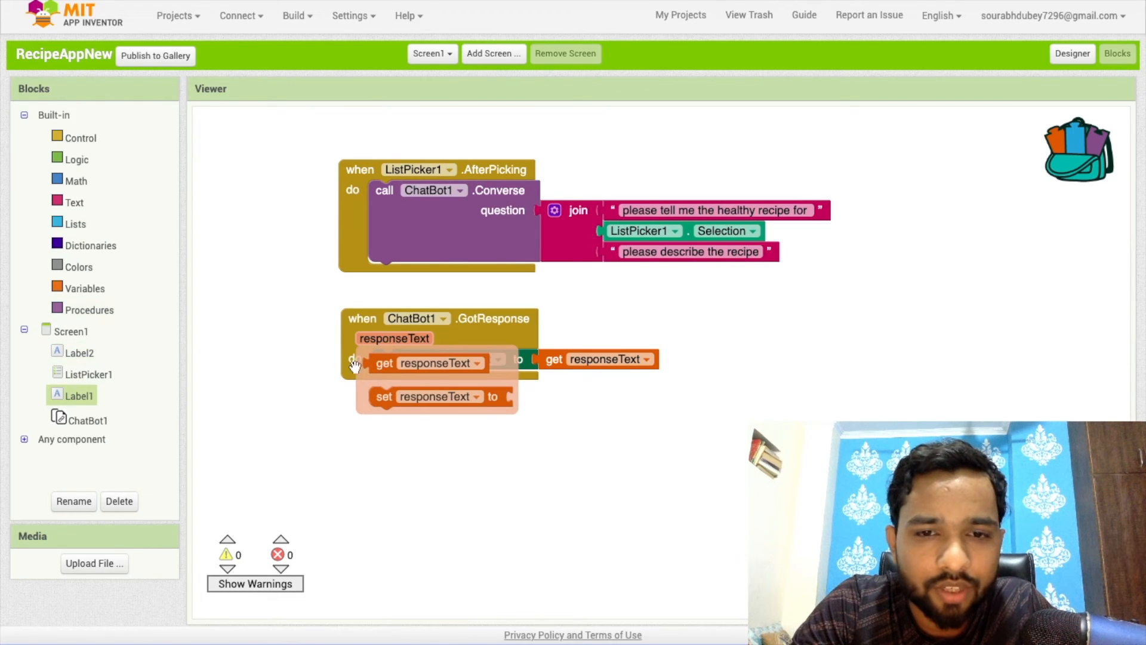
pyautogui.click(79, 395)
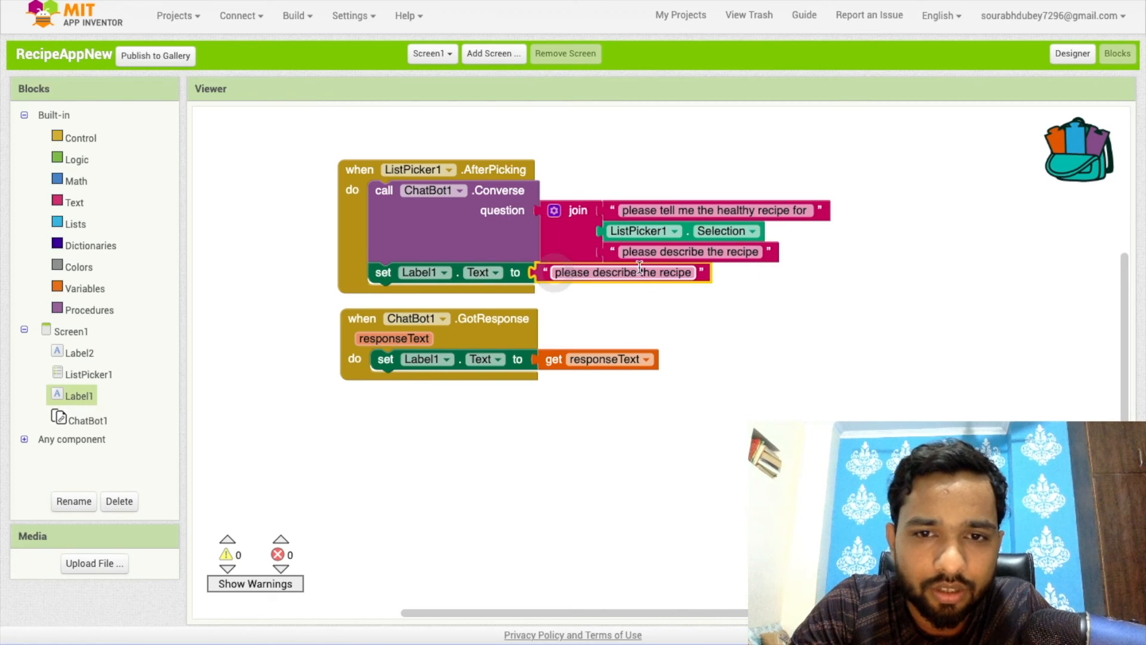
pyautogui.write('wait...')
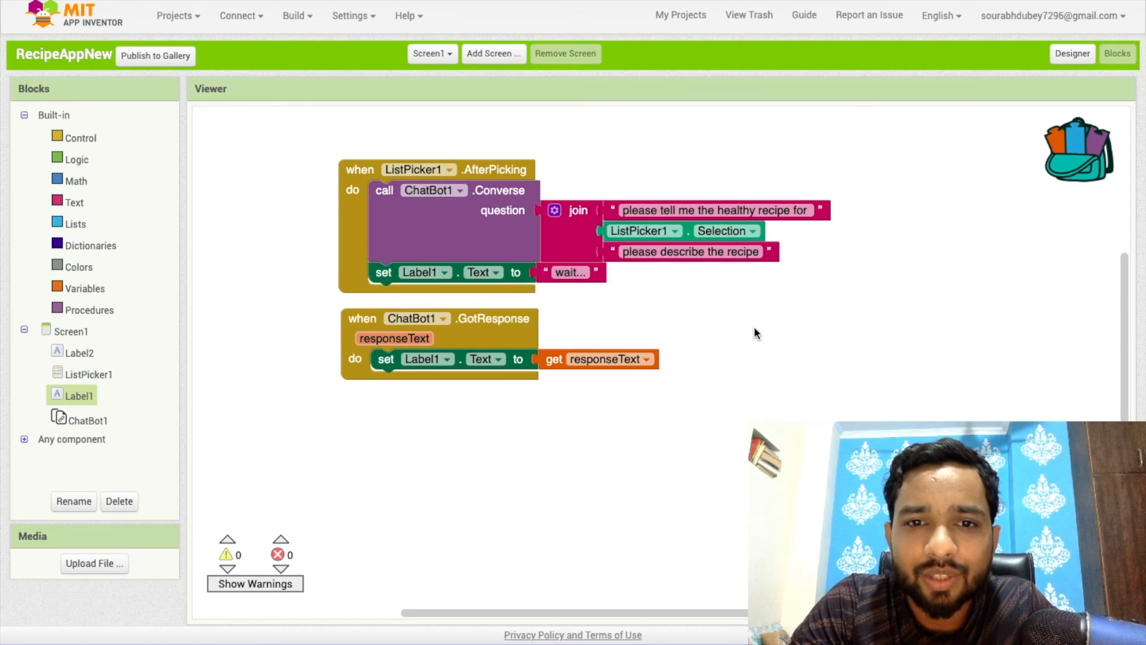
pyautogui.click(1072, 54)
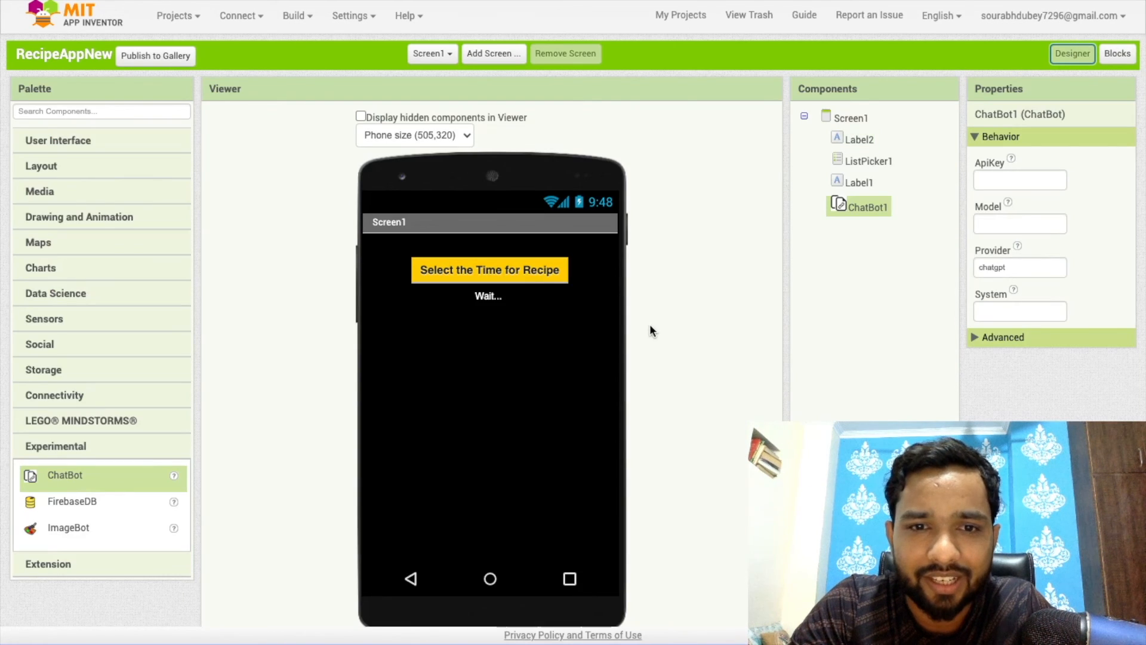
pyautogui.moveTo(51, 156)
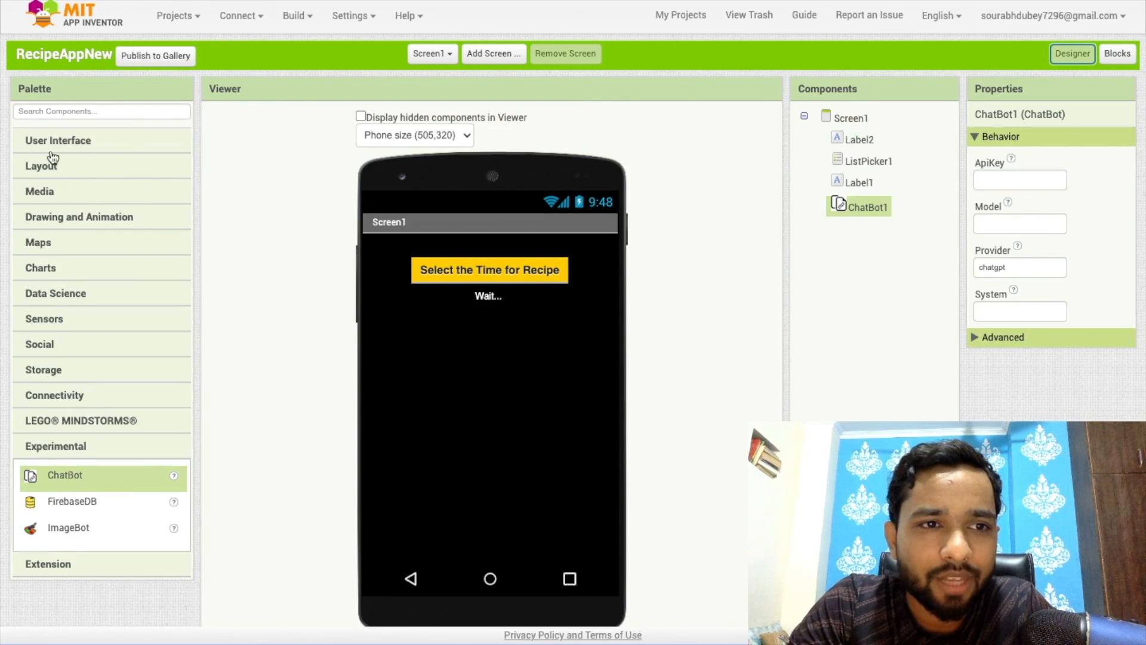
# Add a bold, size-20 pink 'Healthy Recipe App' title label above the ListPicker, with Label4 beneath it.
pyautogui.click(57, 139)
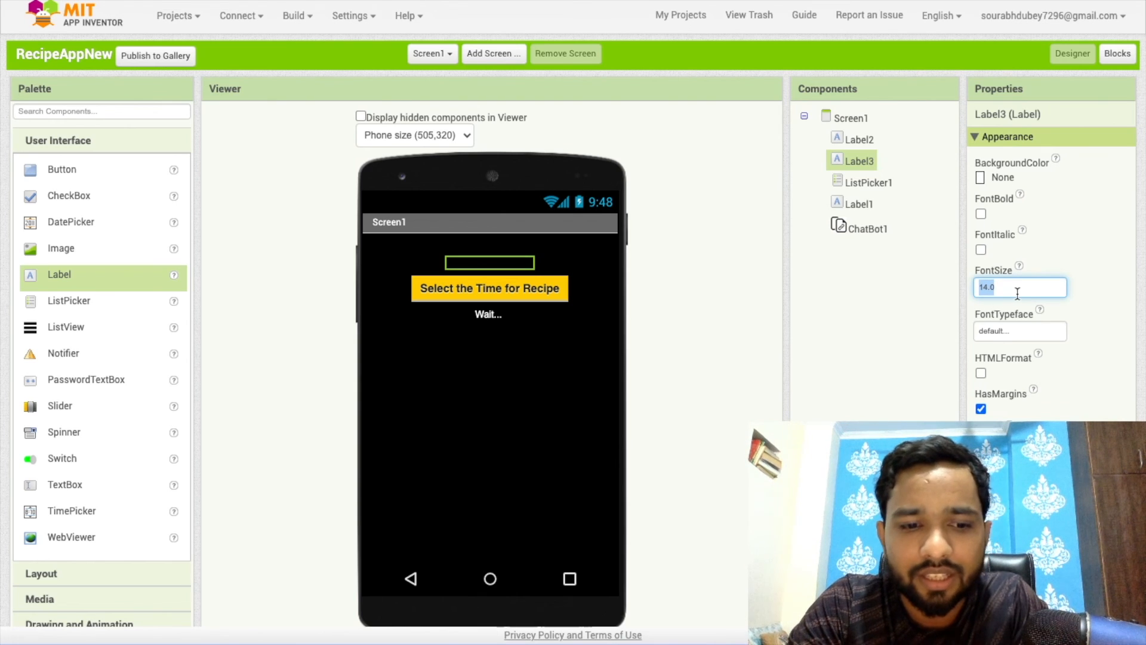
pyautogui.write('20')
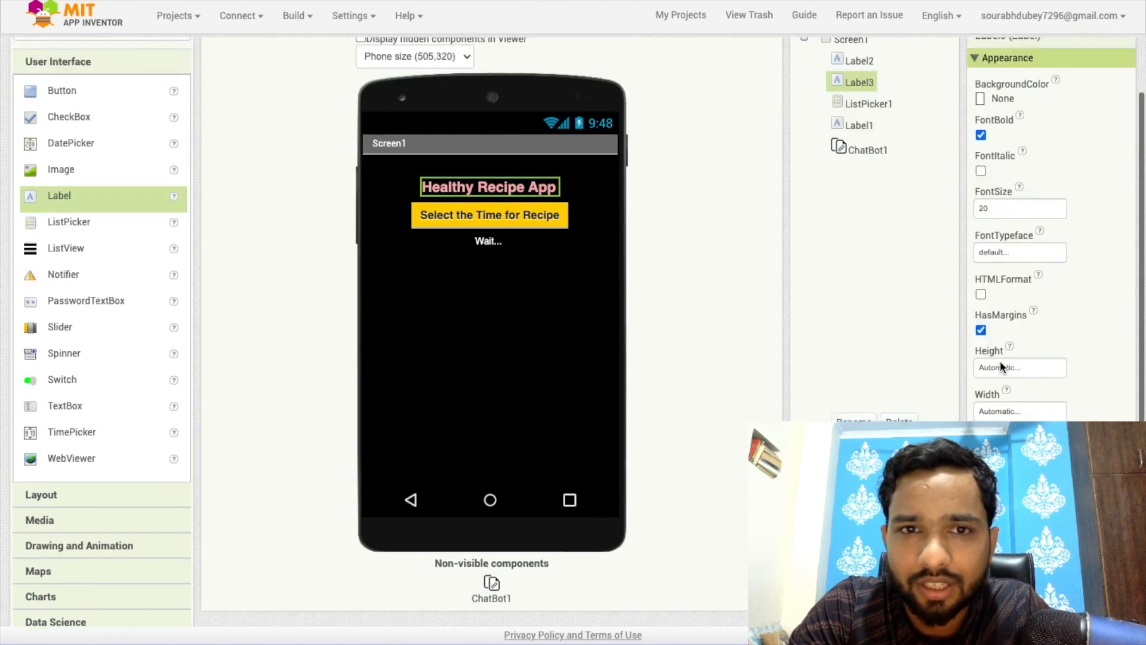
pyautogui.scroll(3)
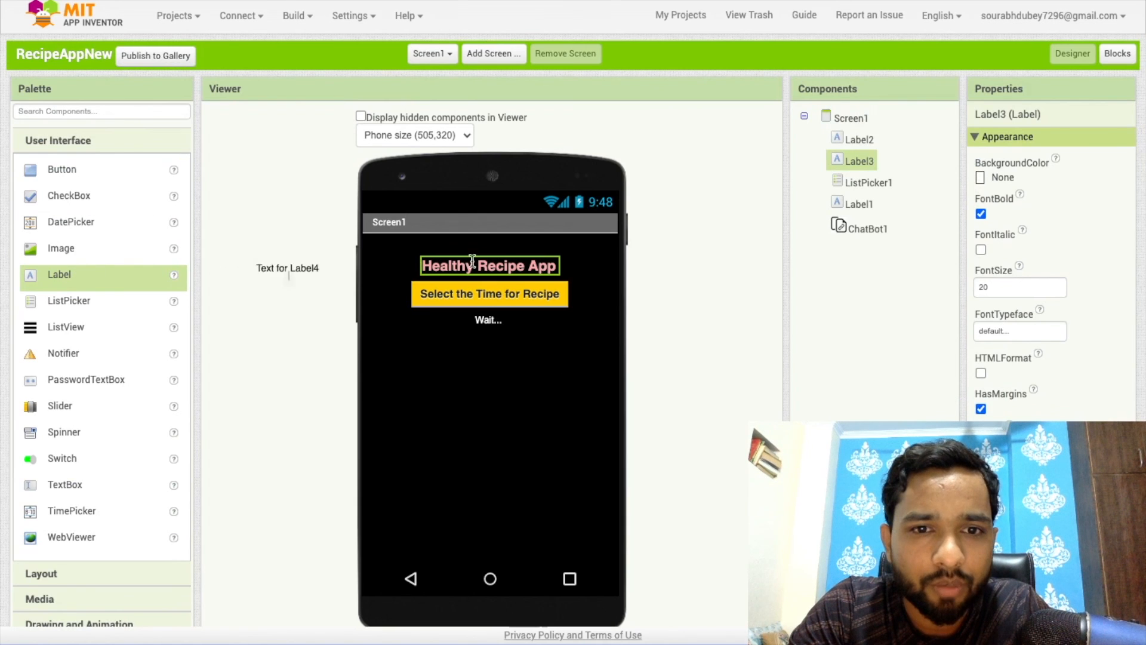
pyautogui.click(853, 117)
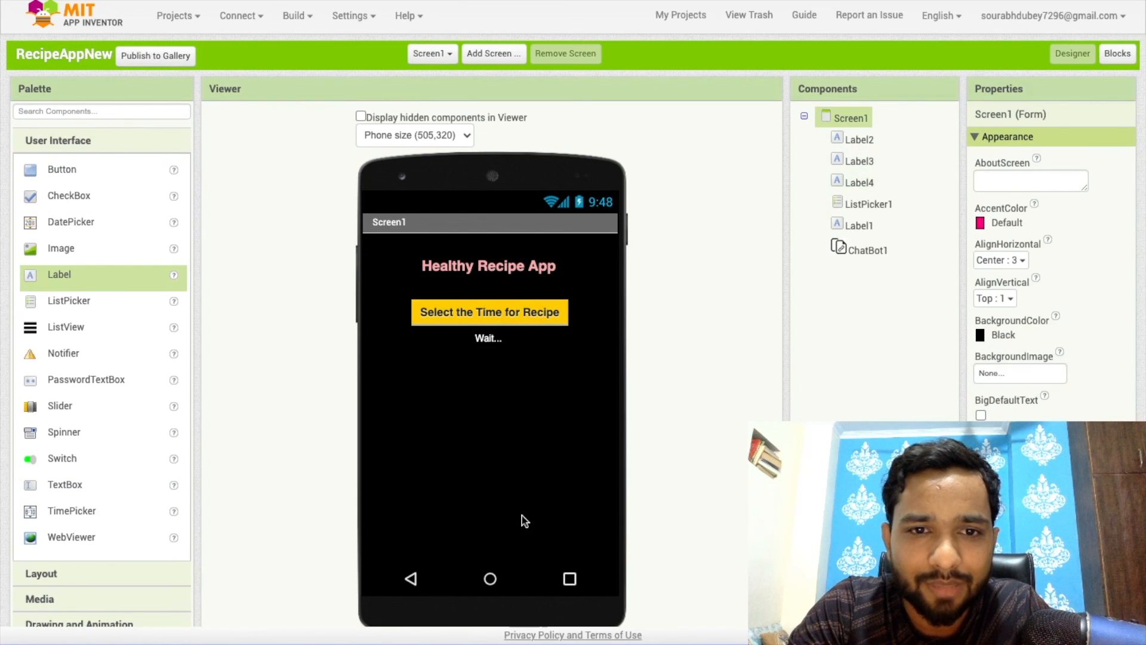
pyautogui.moveTo(308, 409)
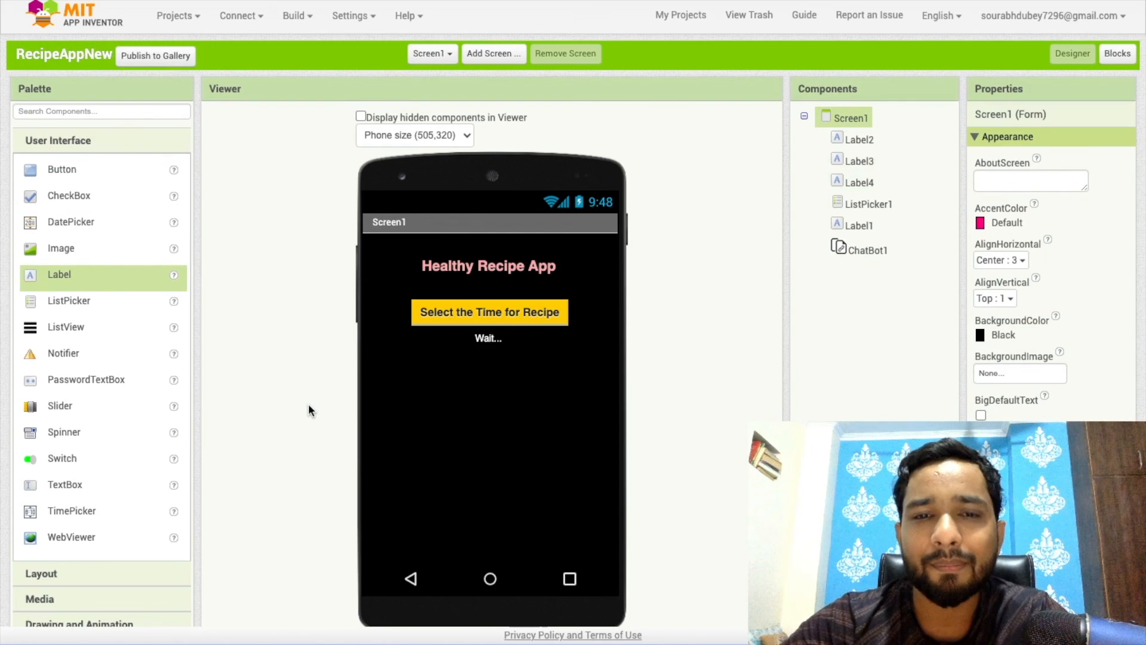